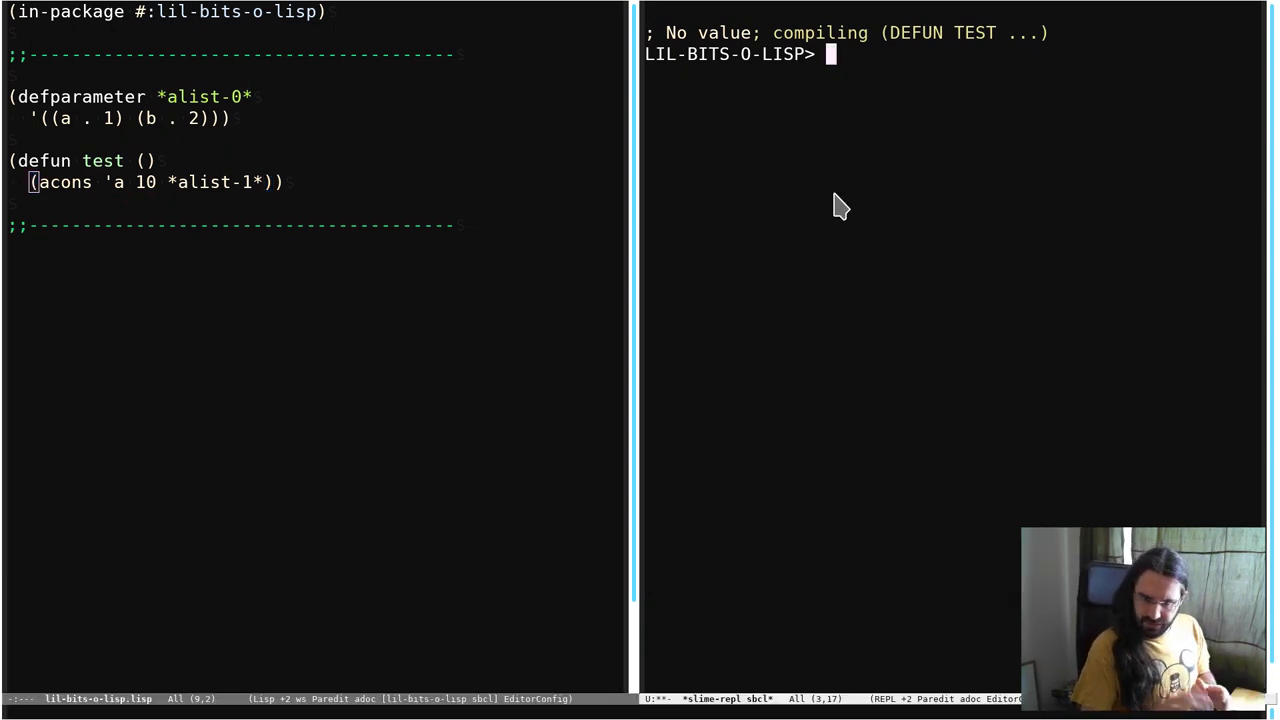
Evaluate (cons 1 2) and '(3 . 4) at the REPL to get the dotted pairs (1 . 2) and (3 . 4).
text(()
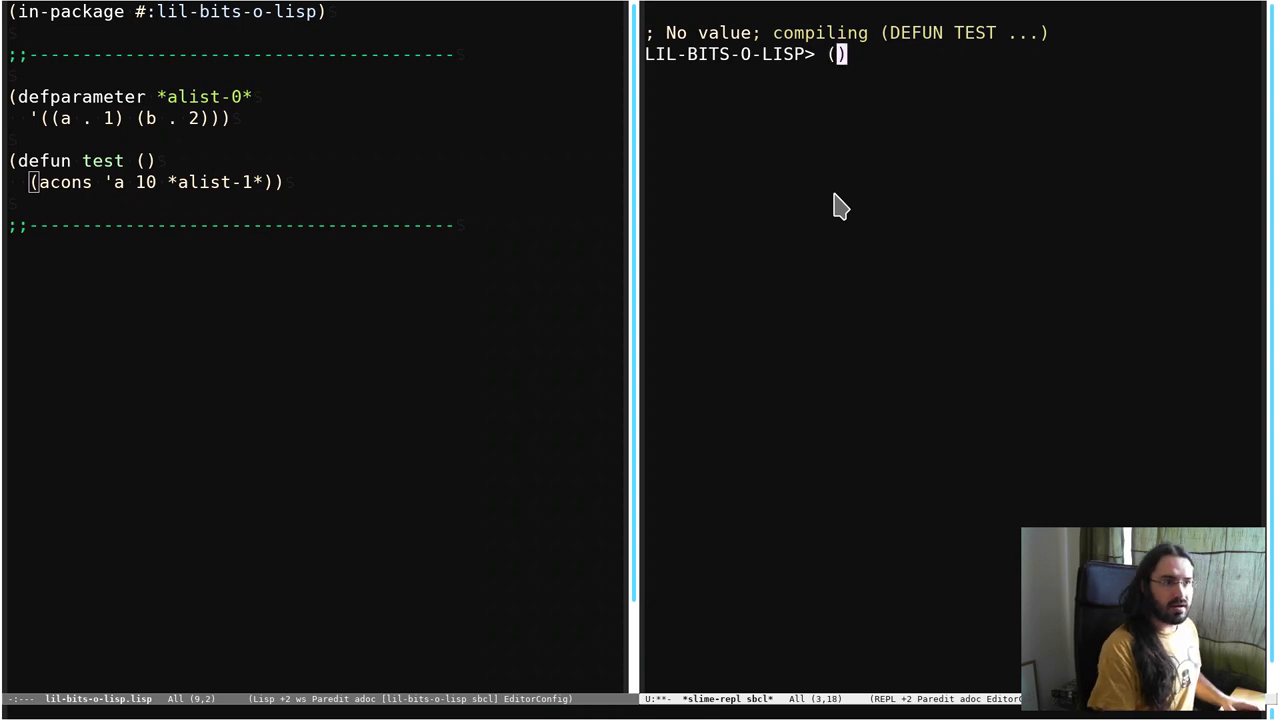
text(cons)
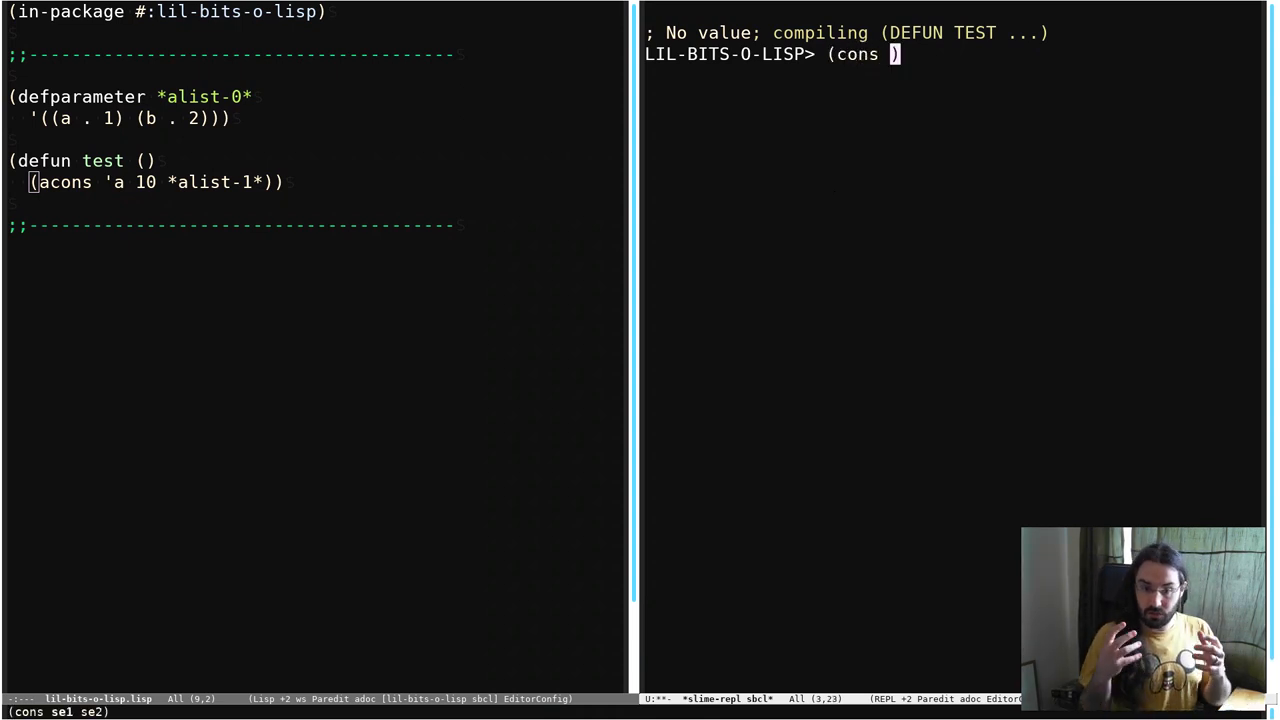
text(1)
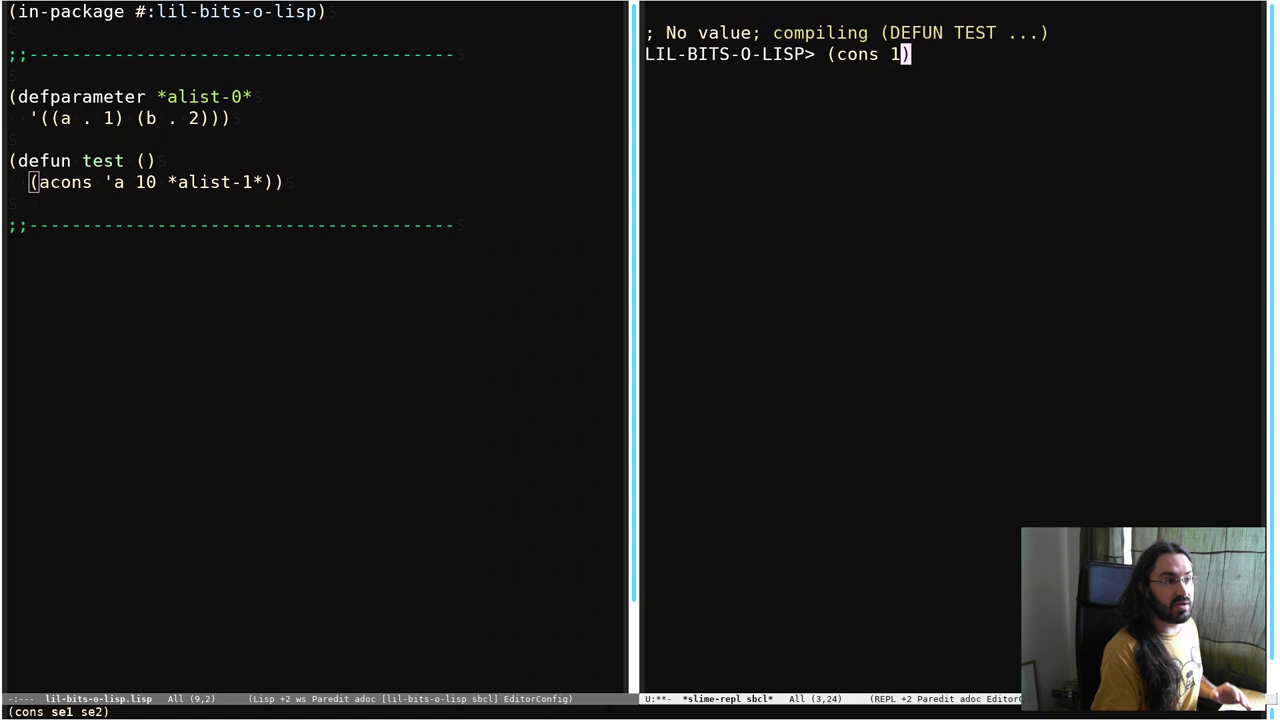
text( 2)
key(Return)
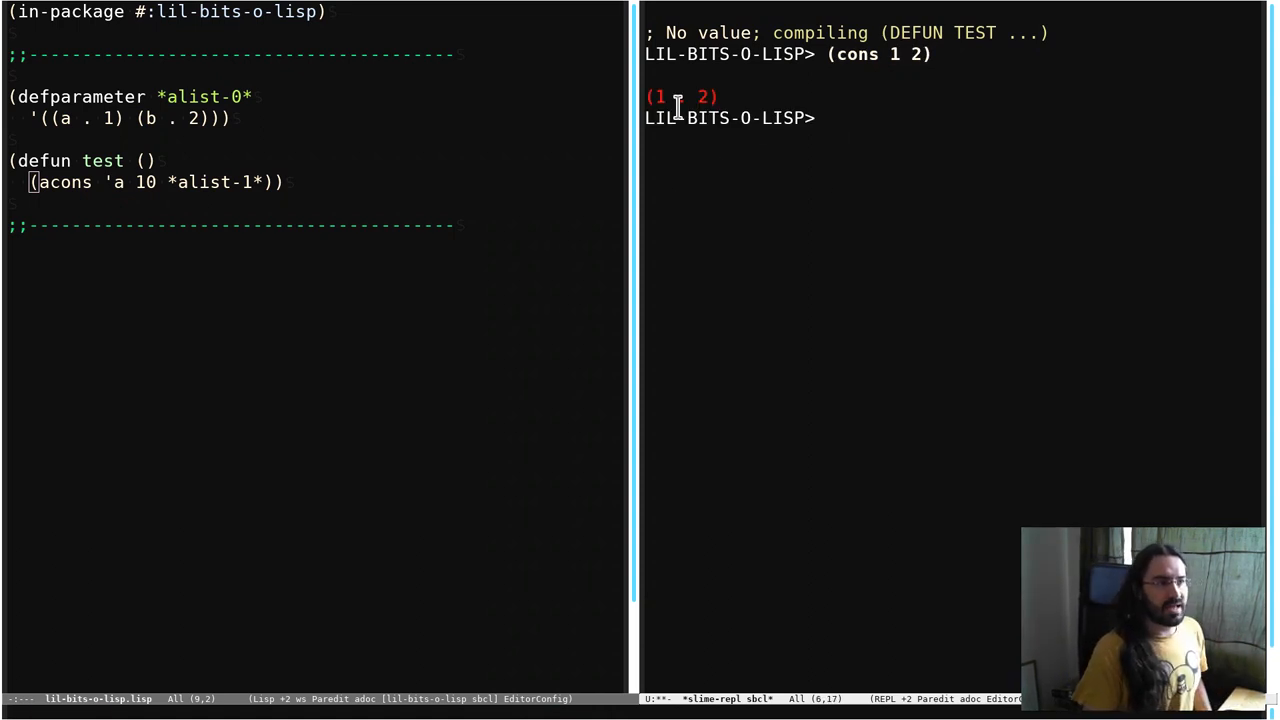
mouse_move(684, 96)
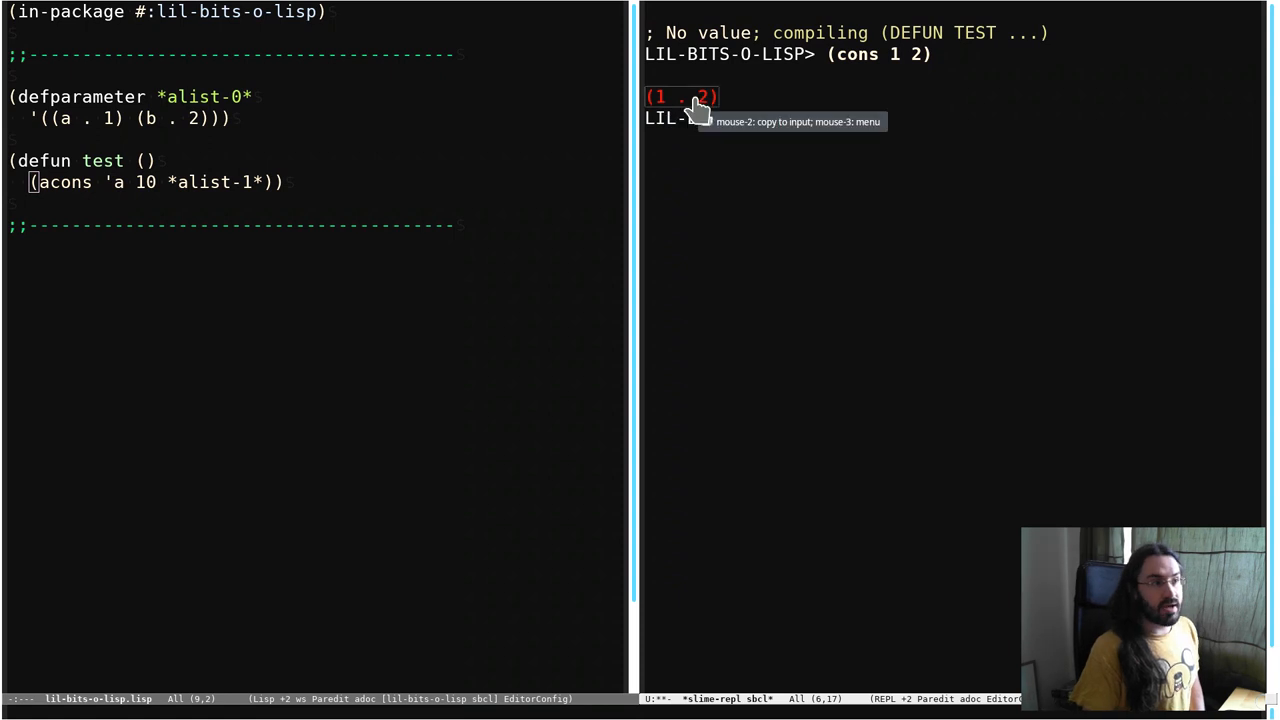
mouse_move(744, 114)
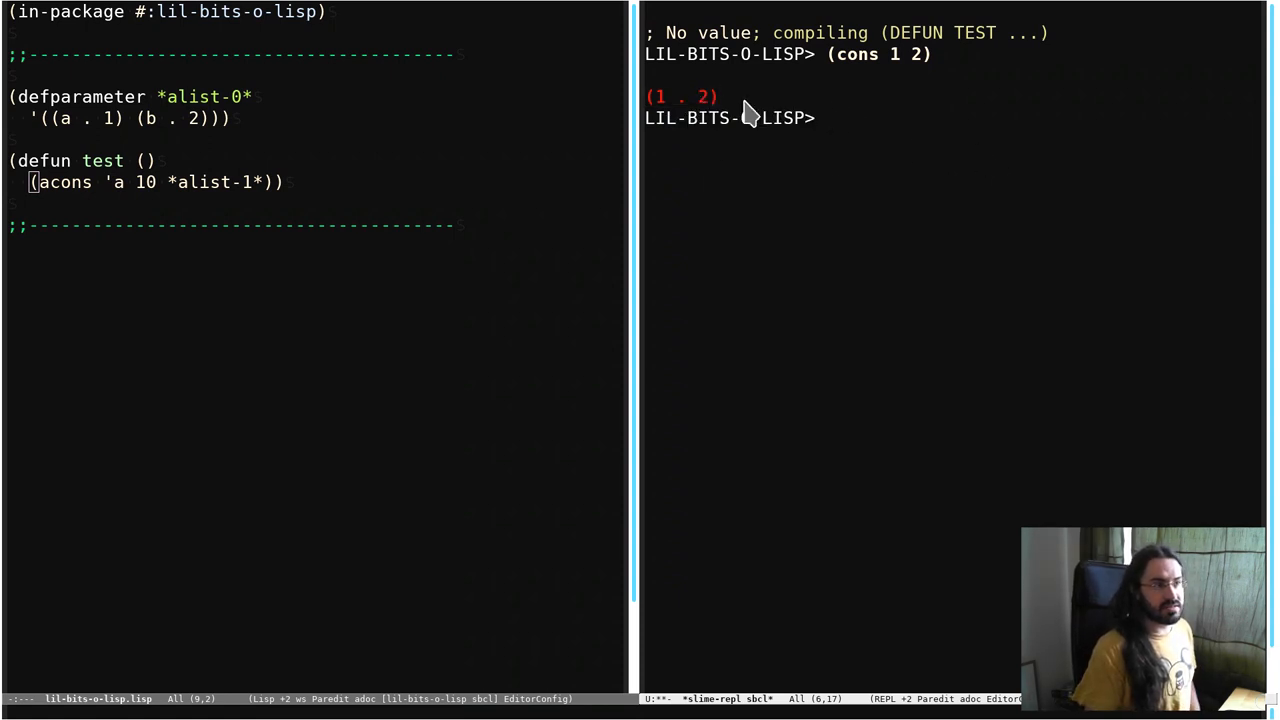
mouse_move(680, 96)
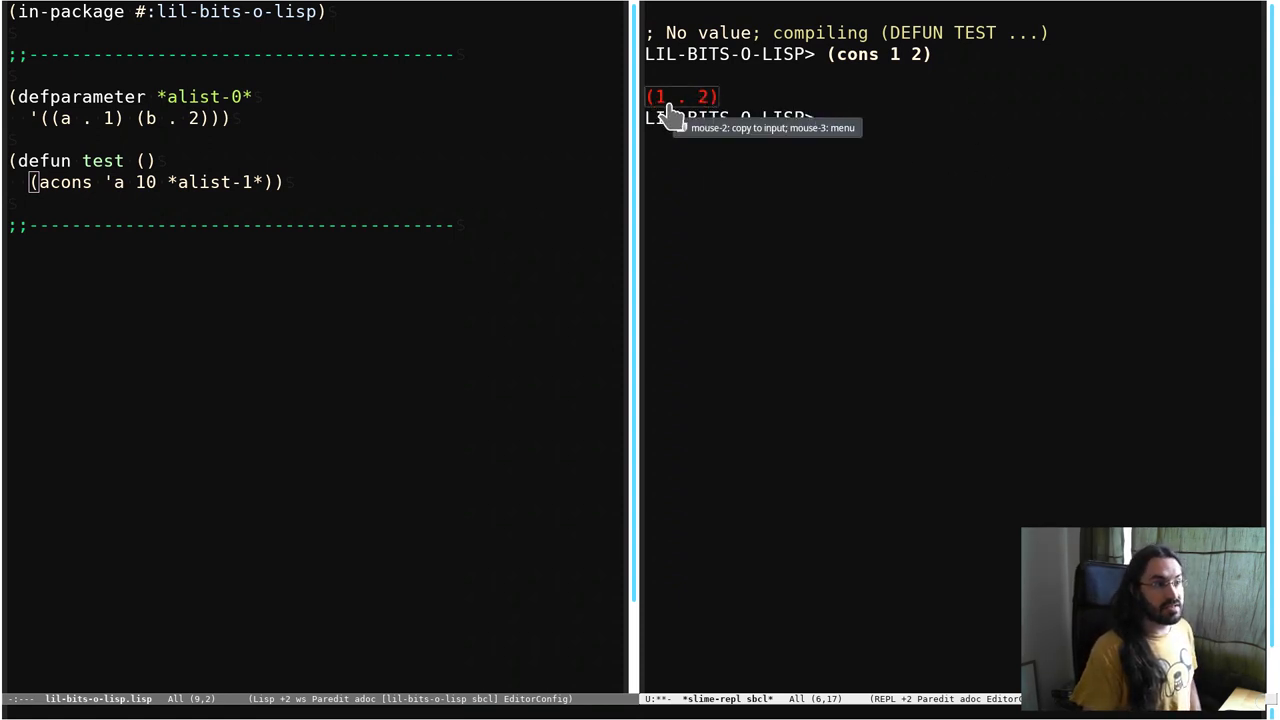
mouse_move(876, 172)
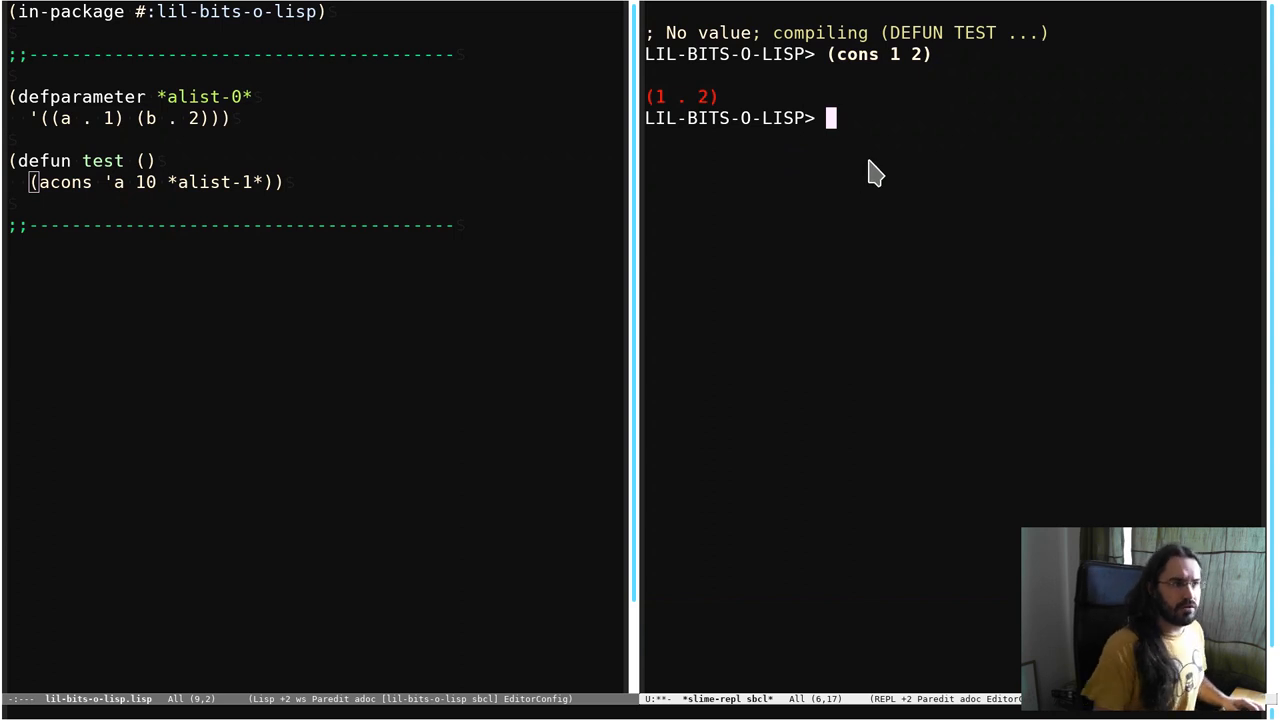
mouse_move(670, 112)
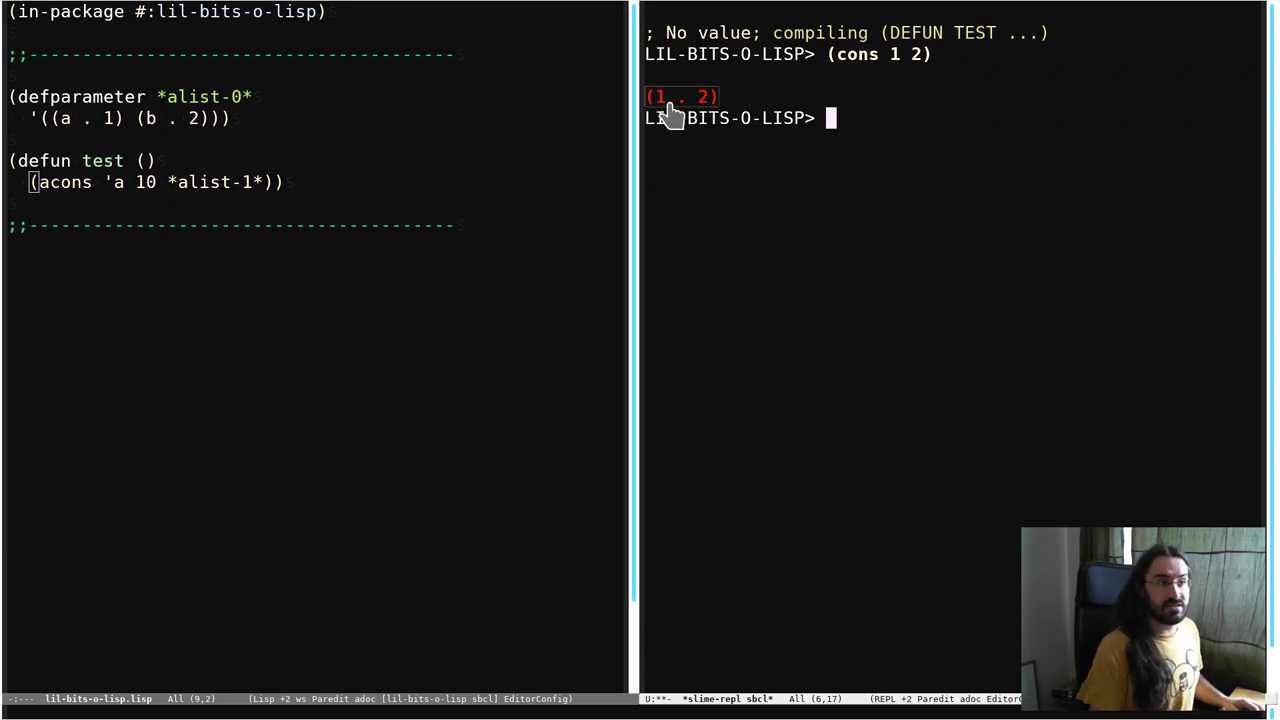
mouse_move(1058, 128)
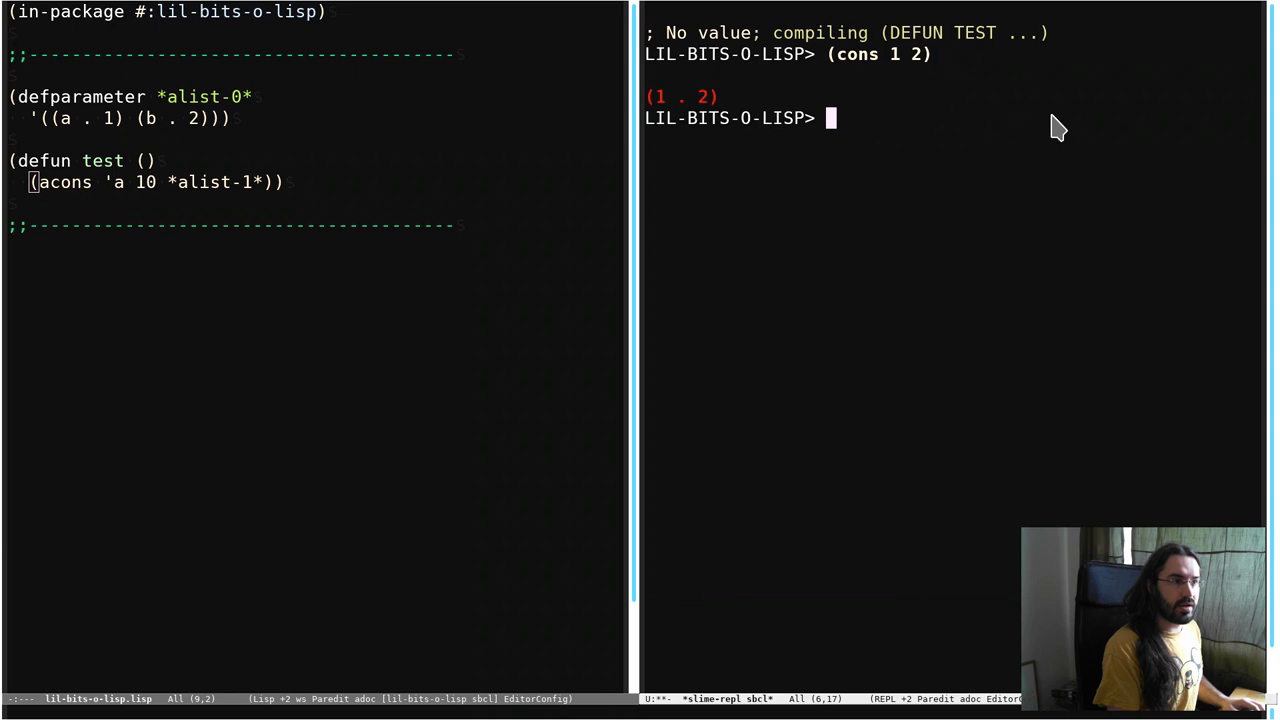
text('(3 . 4)
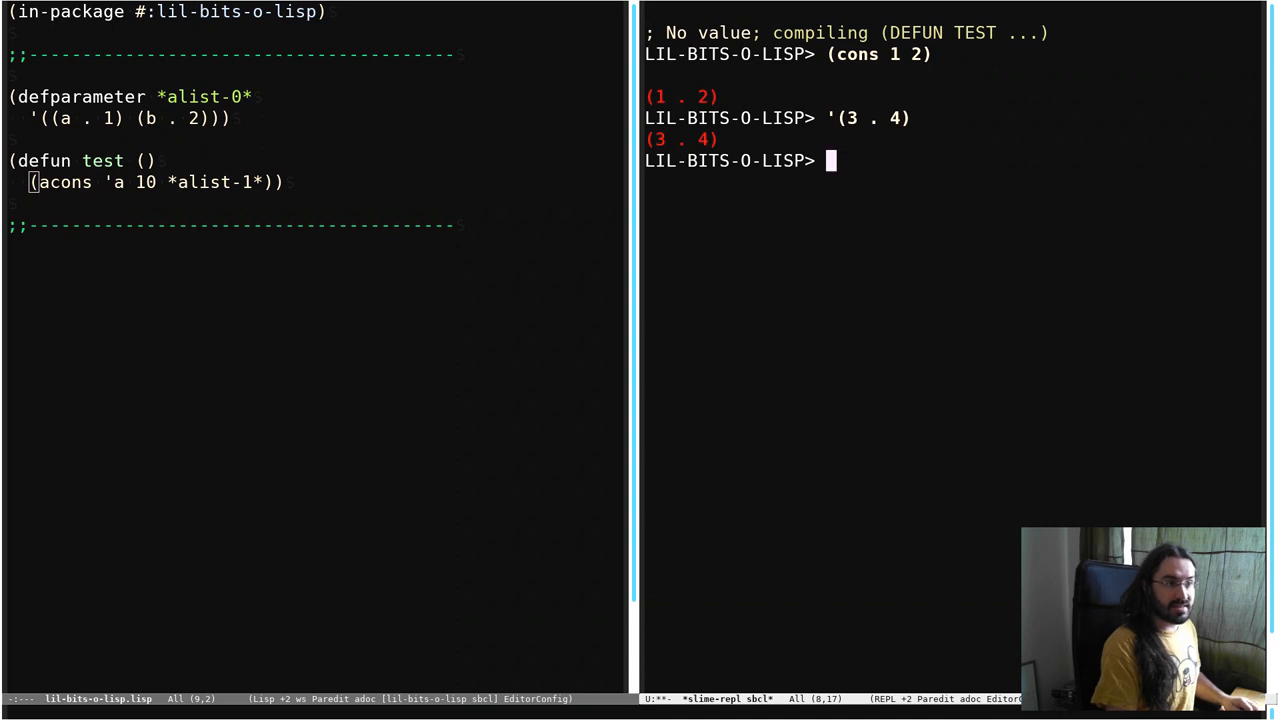
Finish the cons input, then clear the REPL and compile the *alist-0* defparameter.
text((cons ))
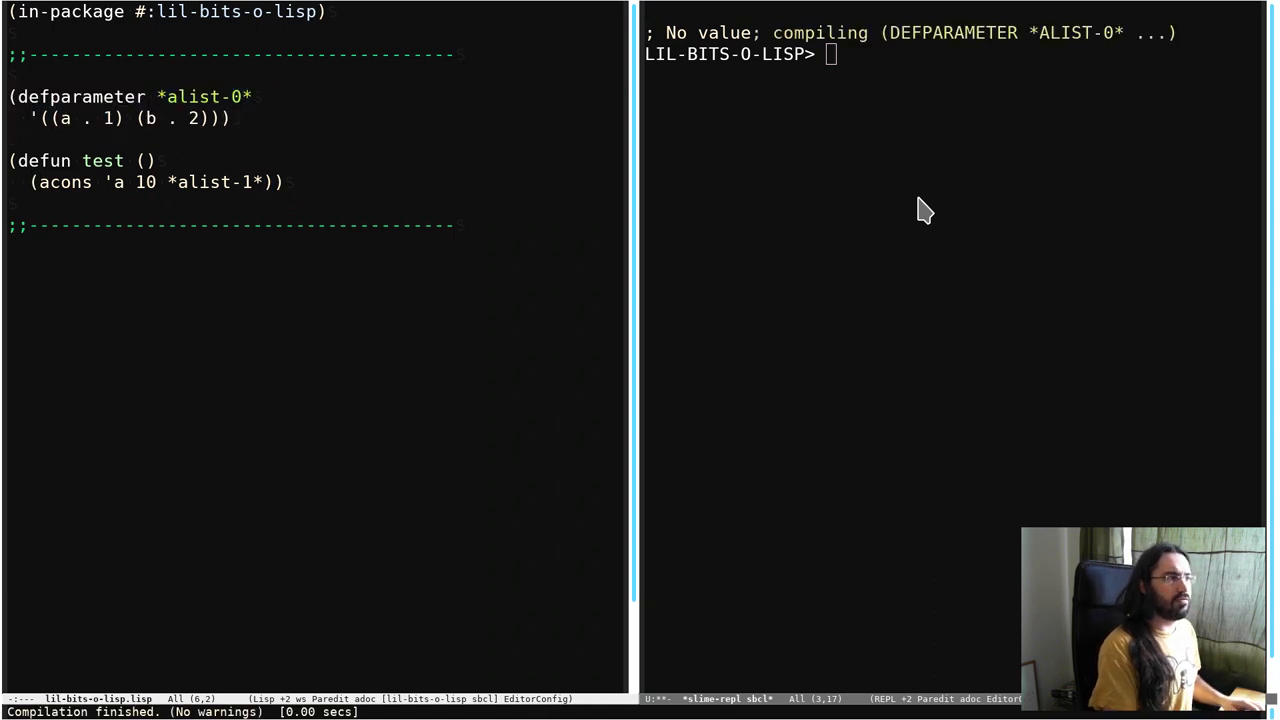
Evaluate *alist-0* and (assoc 'a *alist-0*) to see the alist and the (A . 1) pair.
text(*ali)
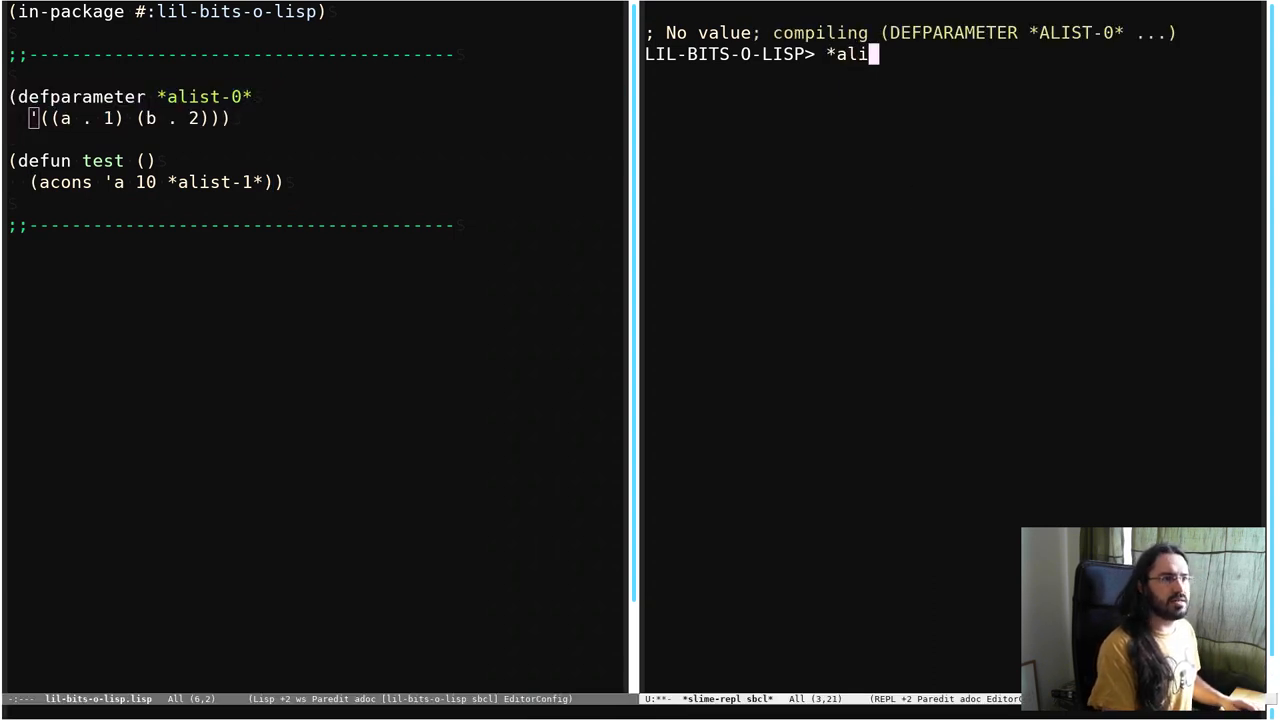
key(Return)
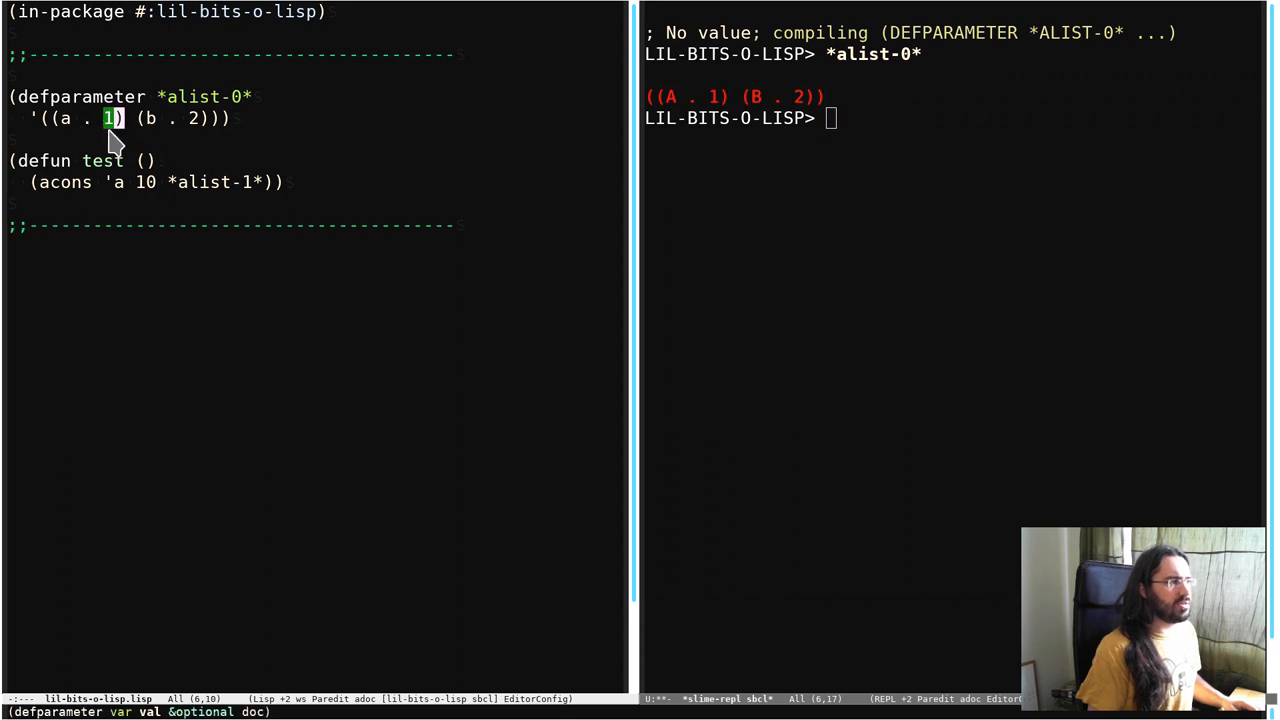
mouse_move(108, 116)
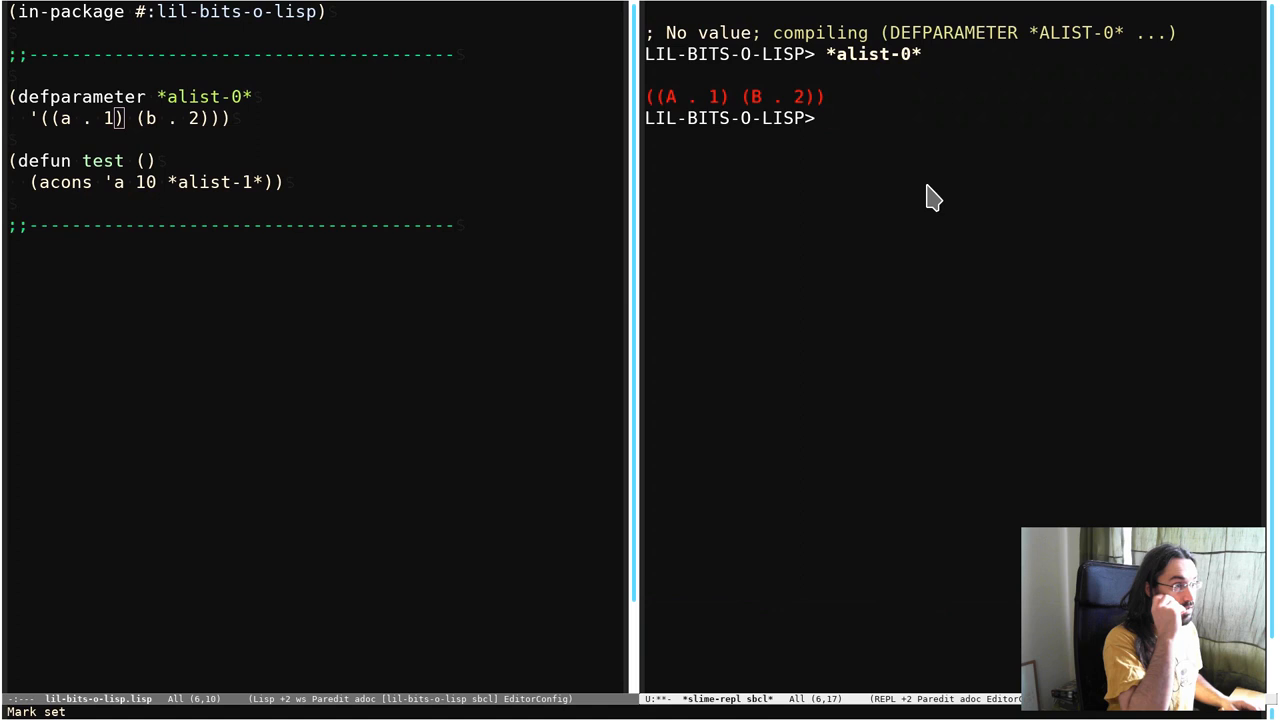
text((ass)
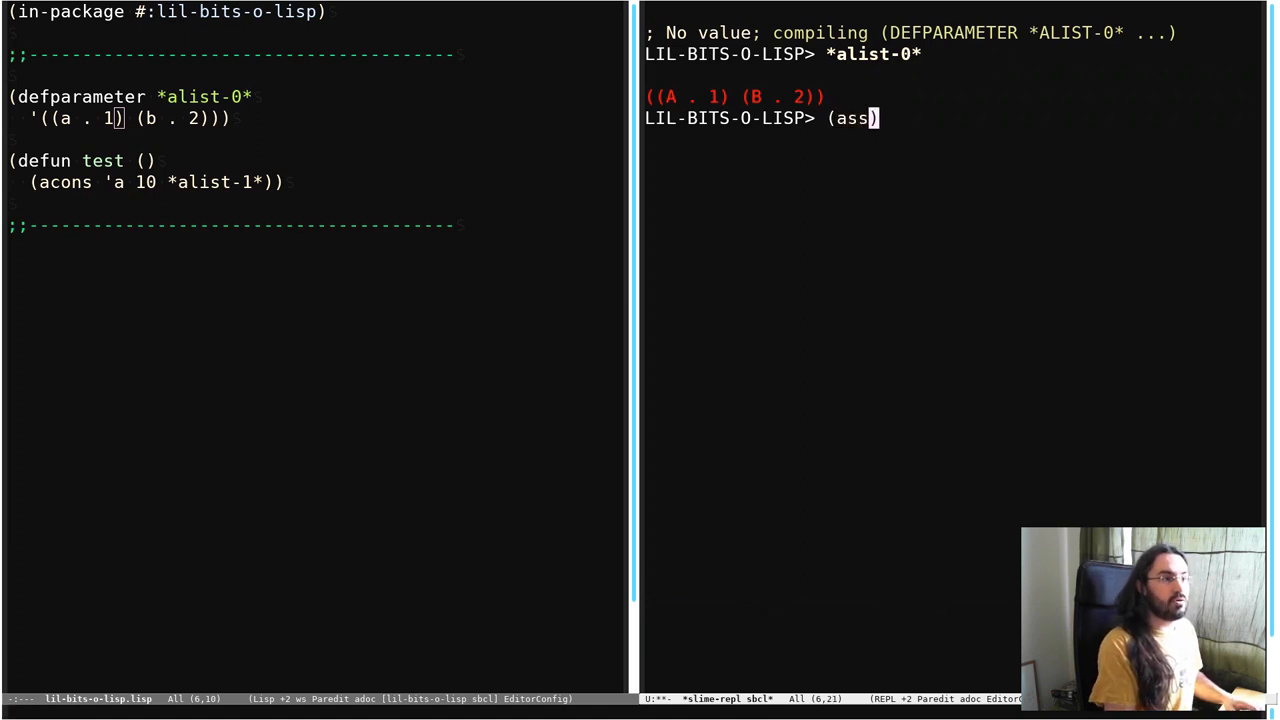
text(oc 'a)
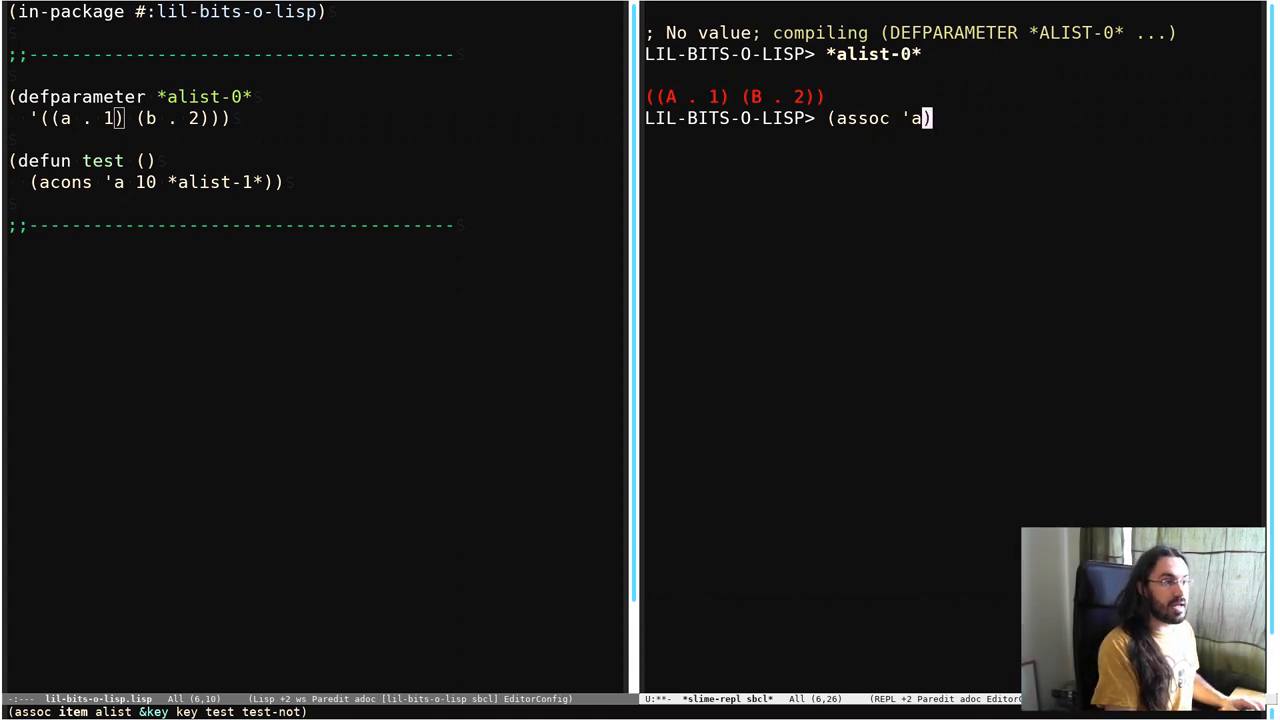
text( *alist-0*)
key(Return)
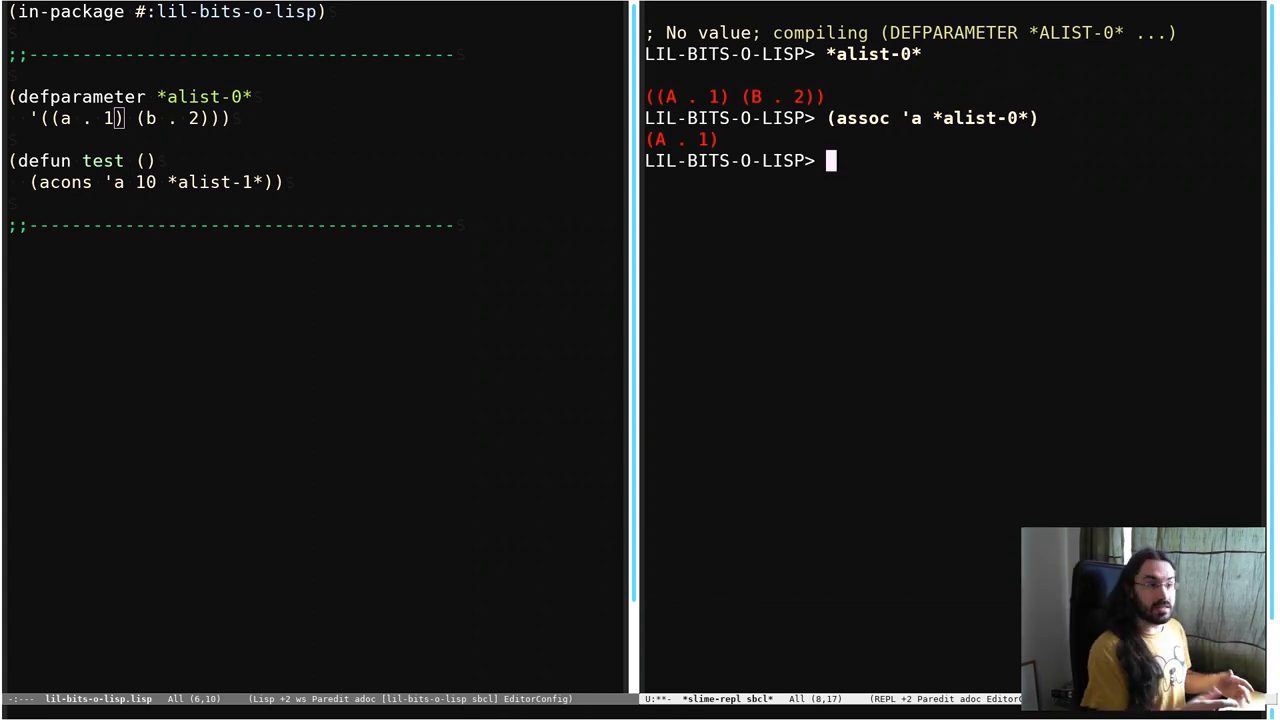
Wrap the recalled lookup in cdr to extract 1 for key a, then repeat it for key b.
key(Up)
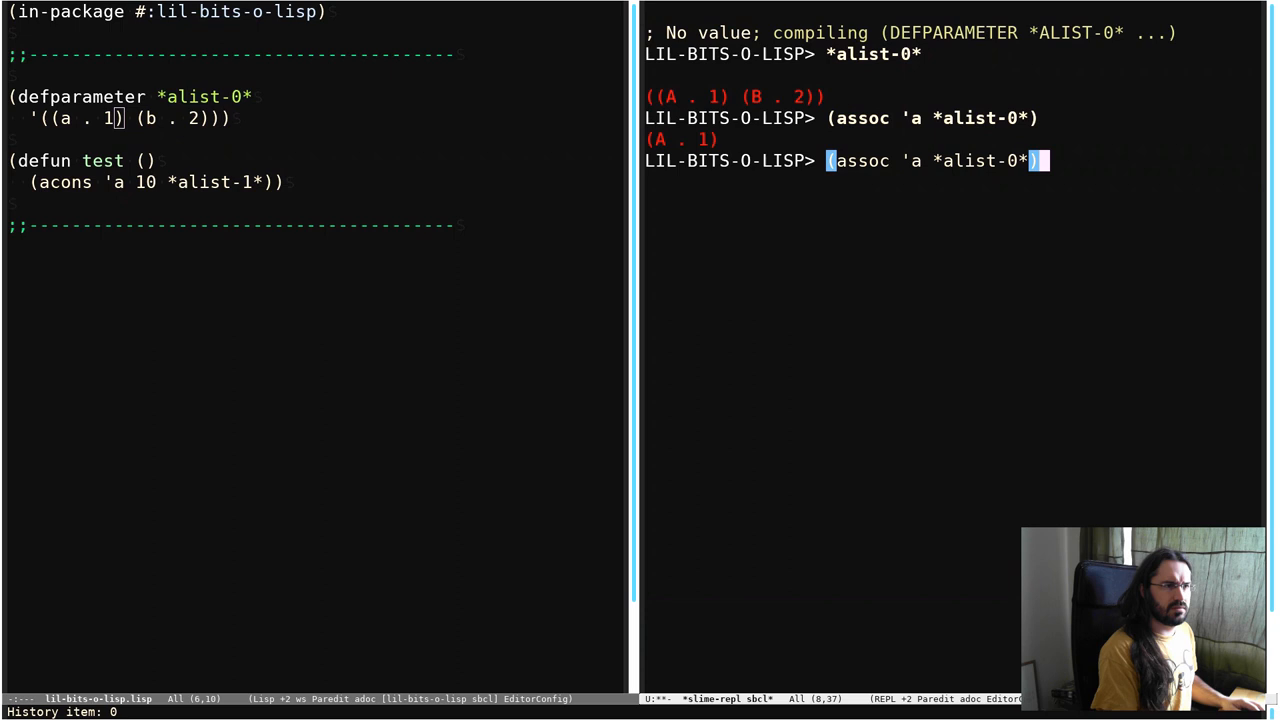
text(()
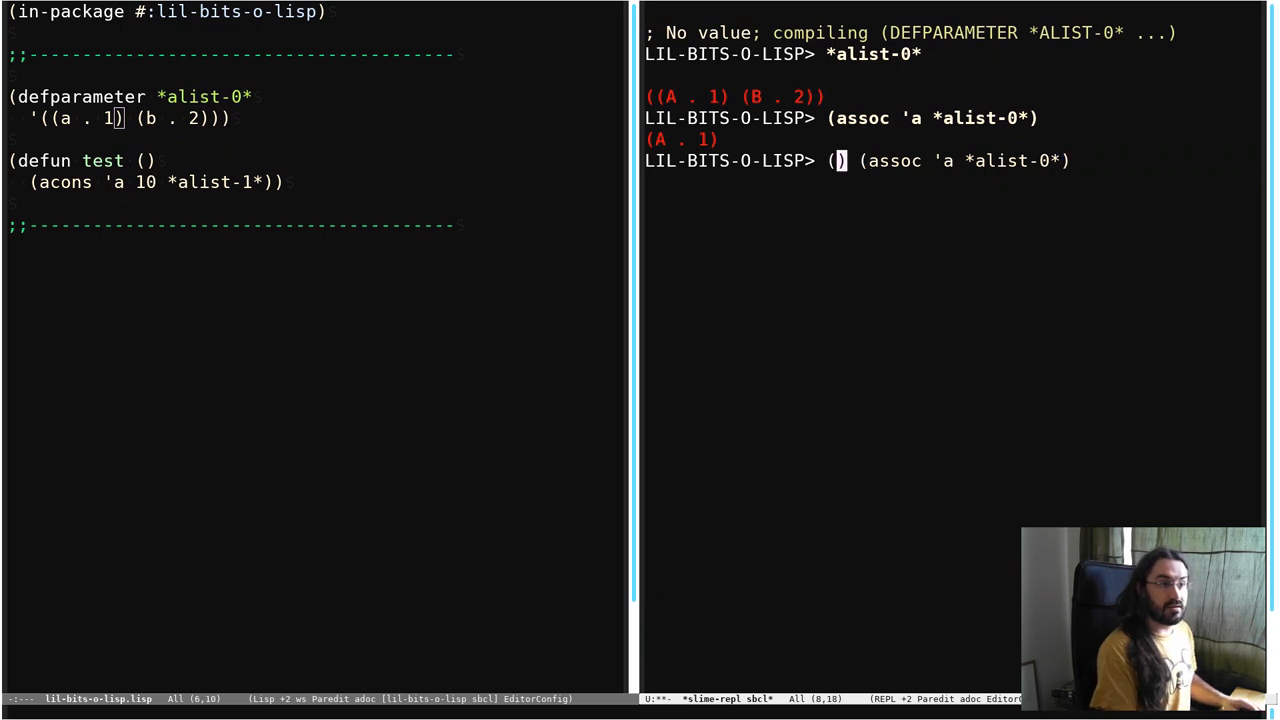
text(cdr)
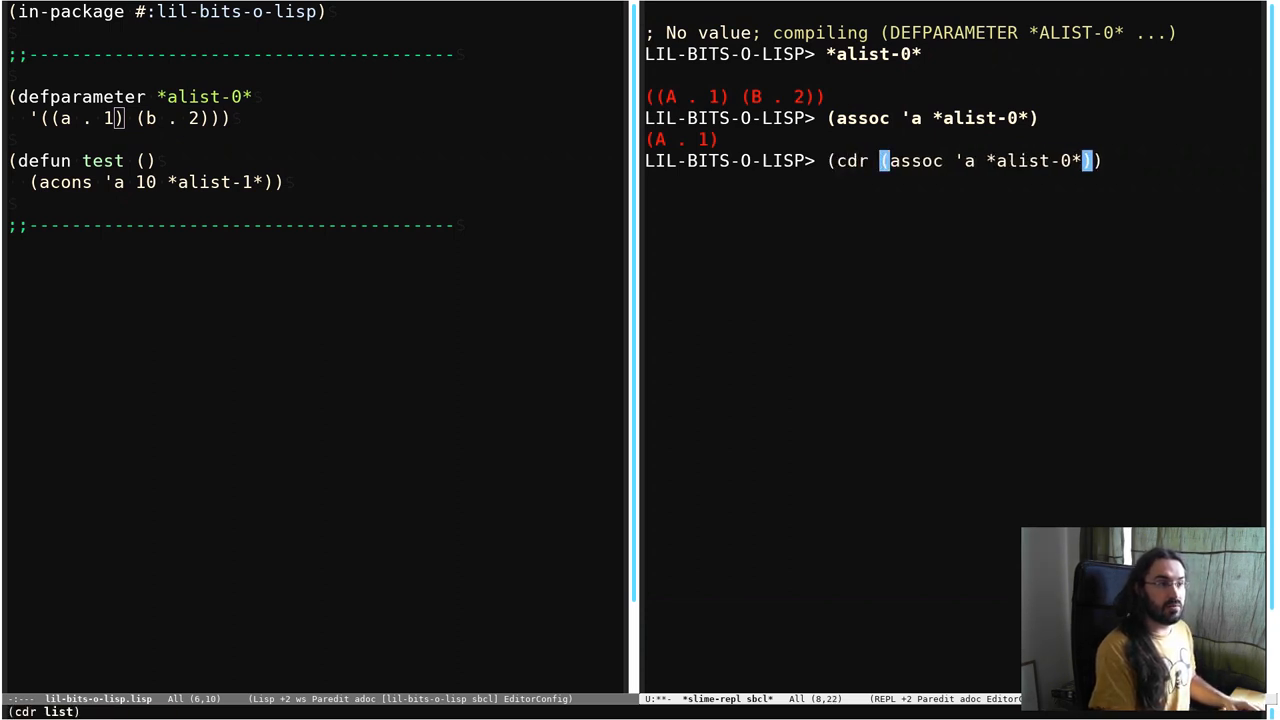
key(Return)
text((assoc 'b *alist-0*))
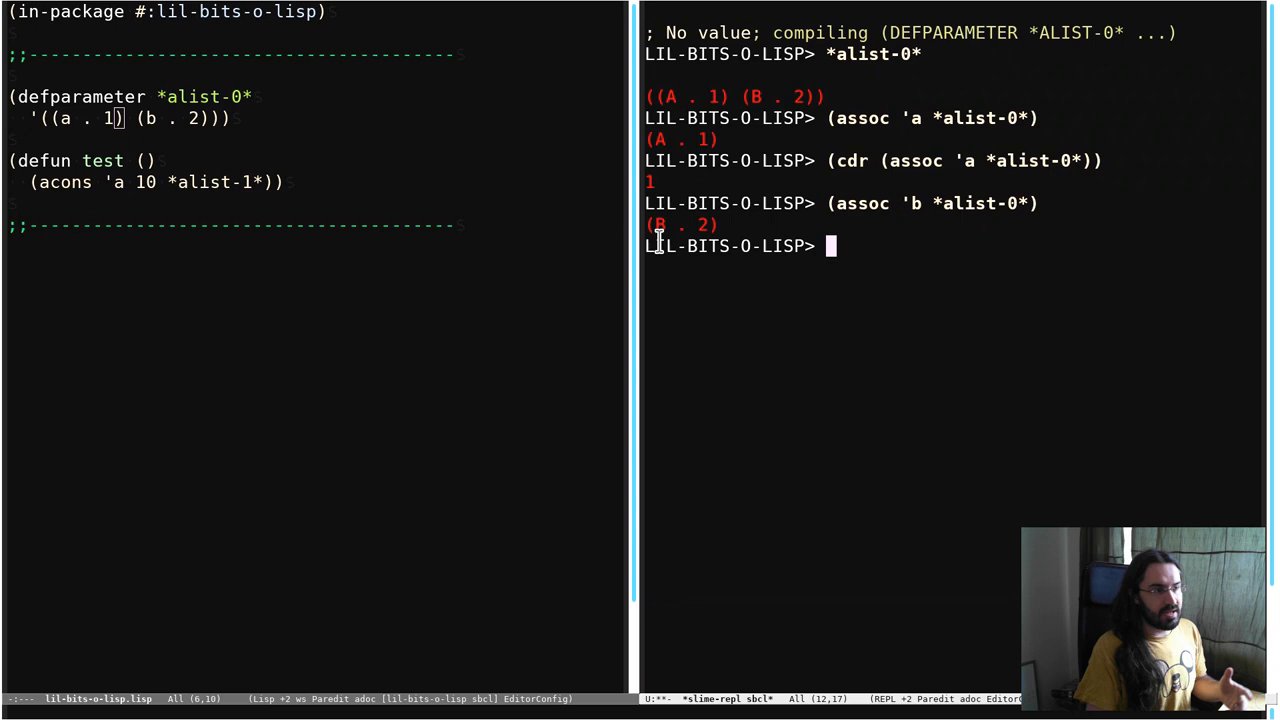
key(Up)
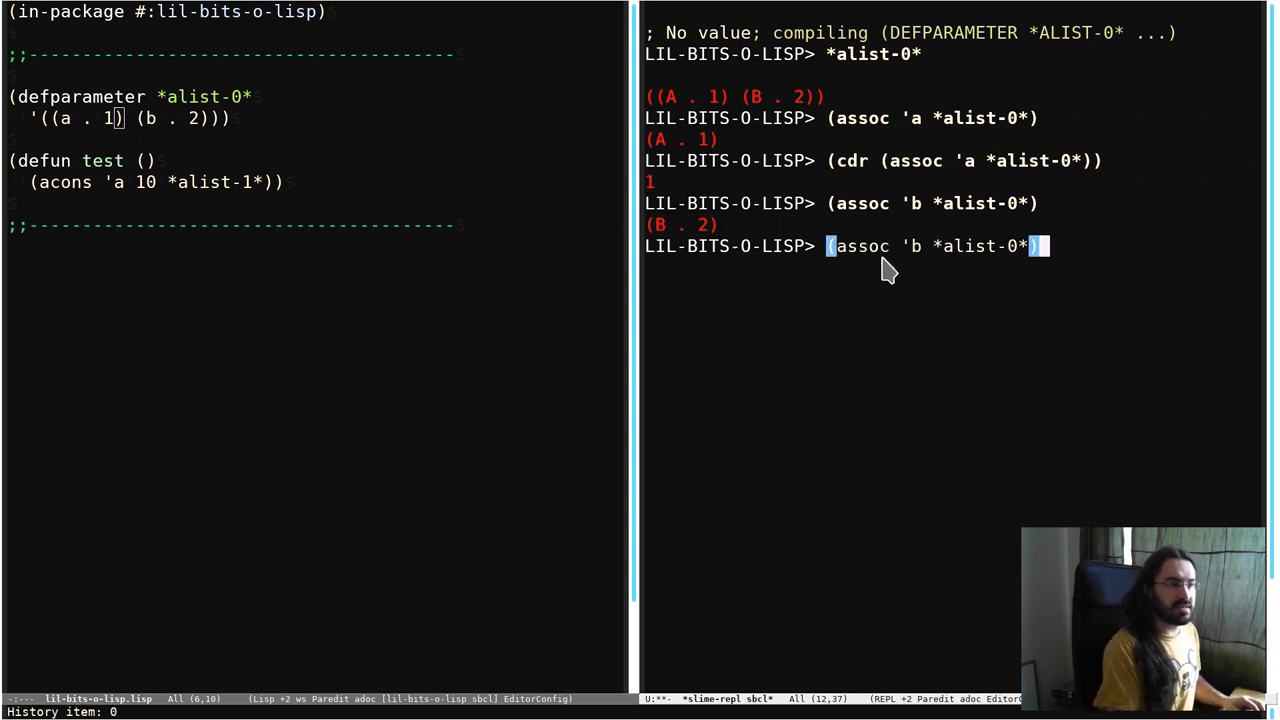
key(Return)
text((defun assocr ()
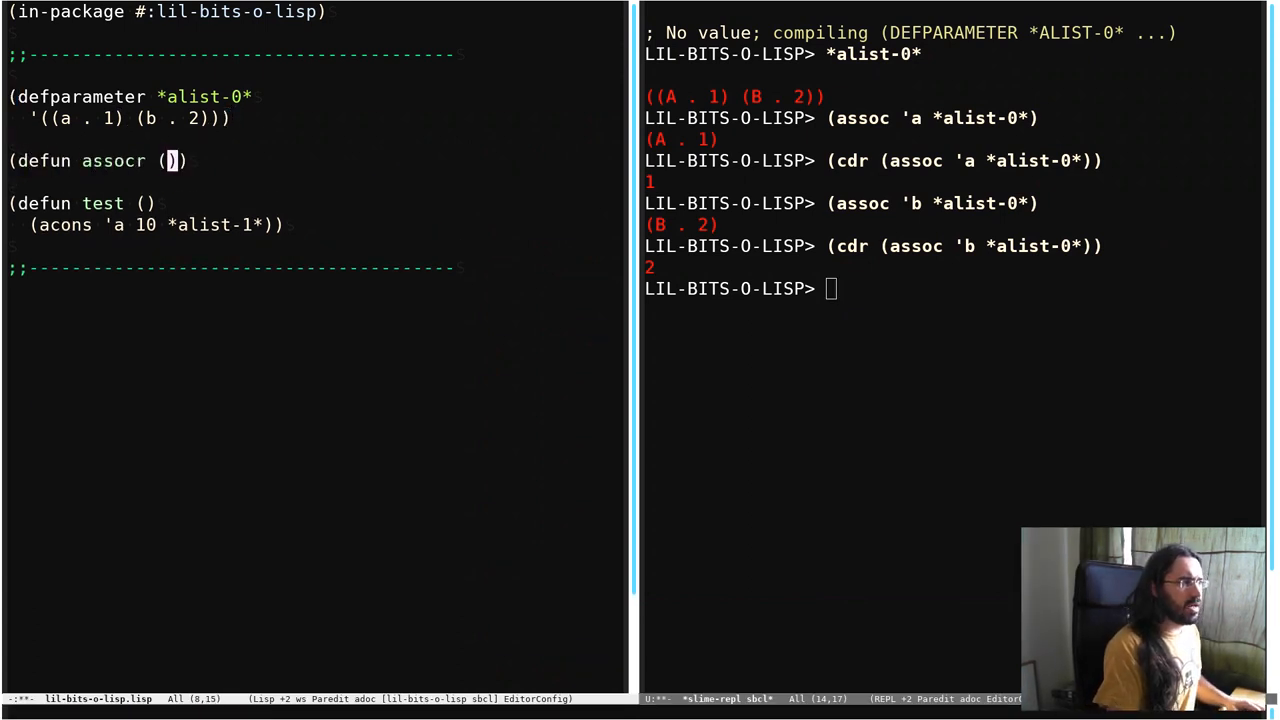
Write (defun assocr (key alist) (cdr (assoc key alist))) in the Lisp buffer.
text(key)
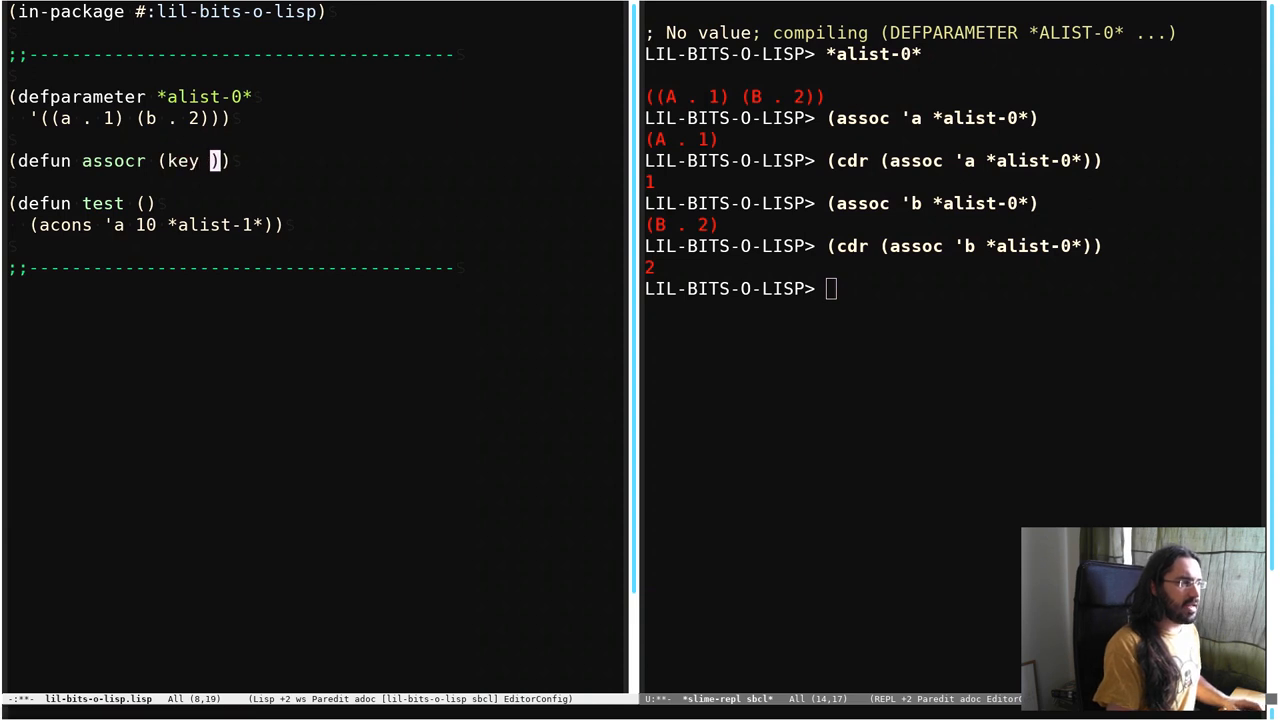
text(alist)
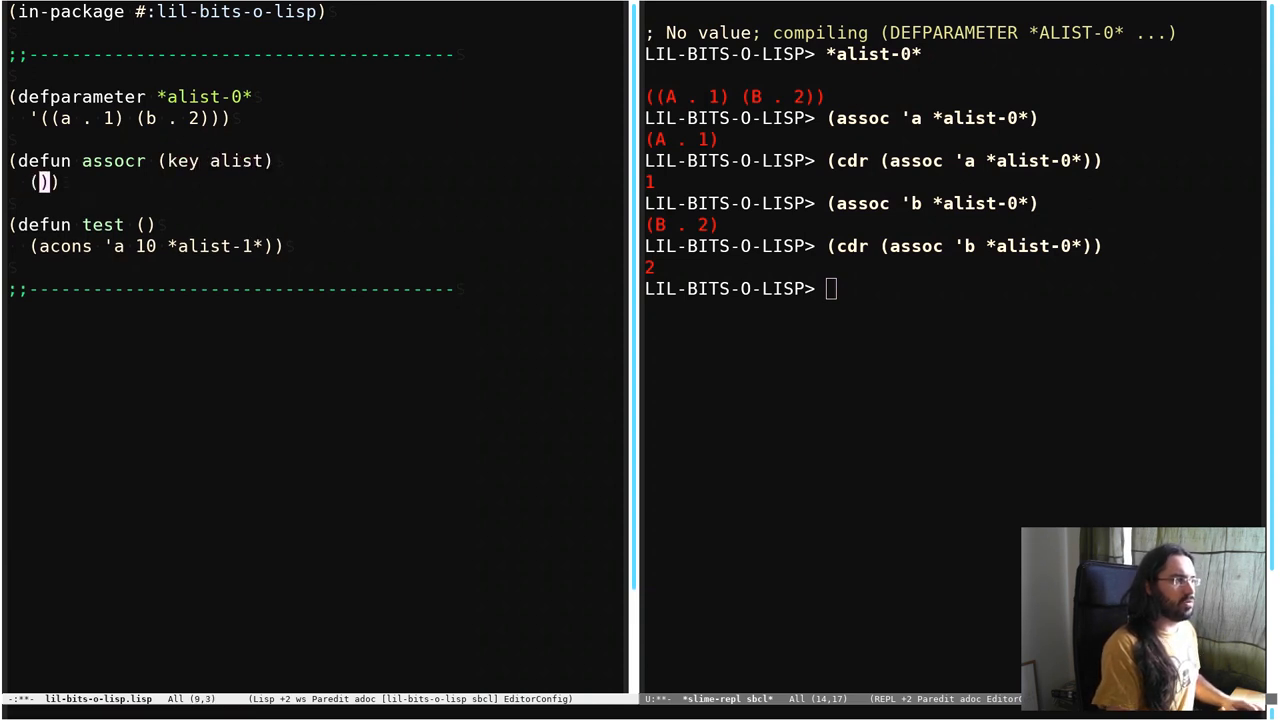
text(cdr (assoc key alist)
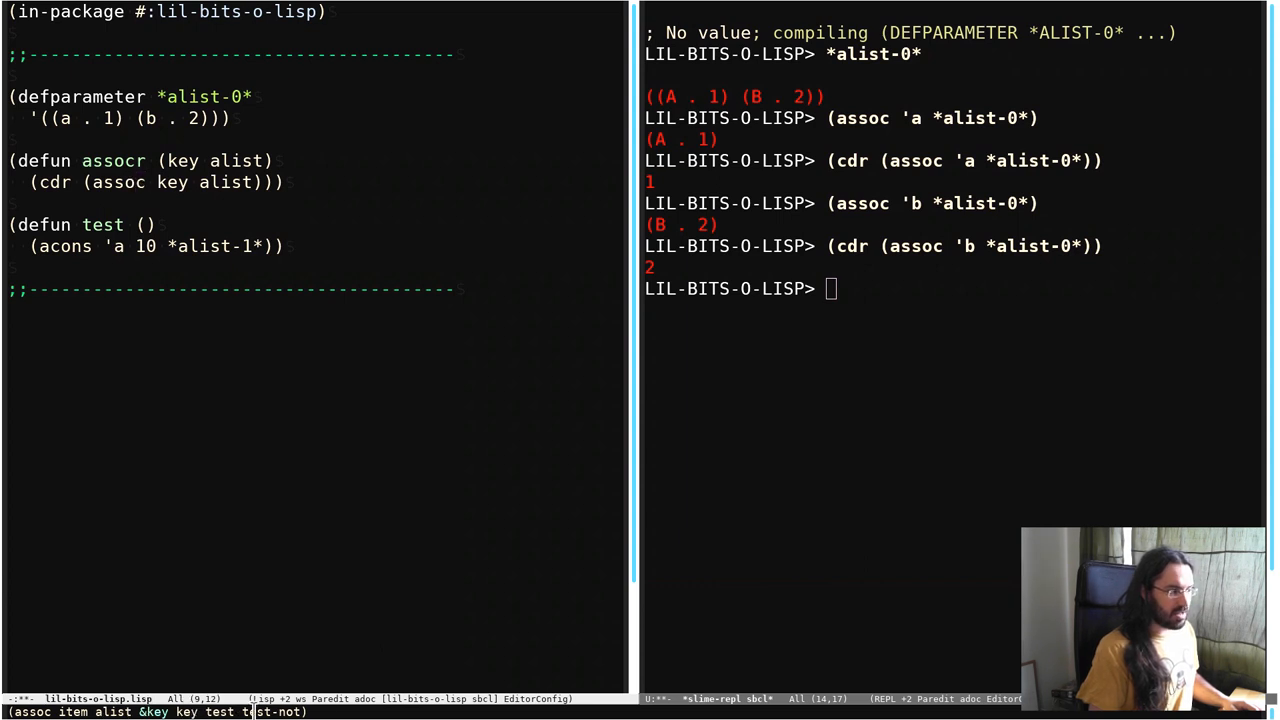
mouse_move(168, 182)
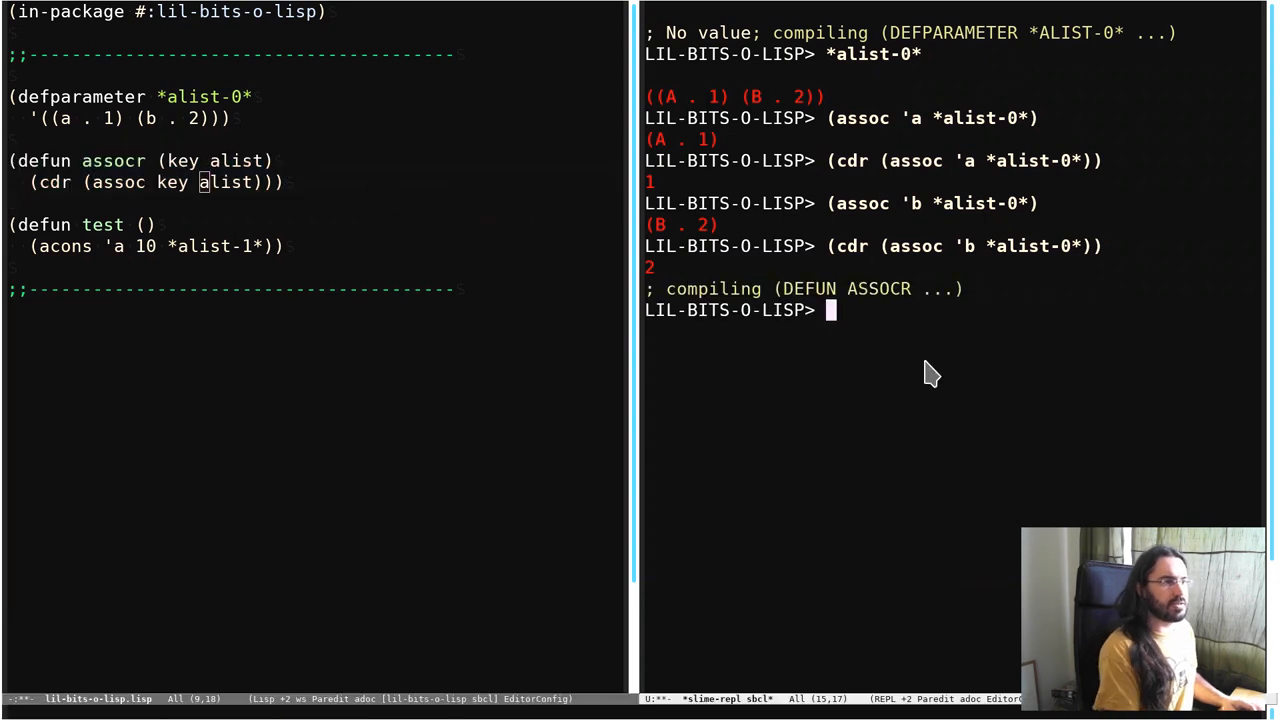
mouse_move(1004, 364)
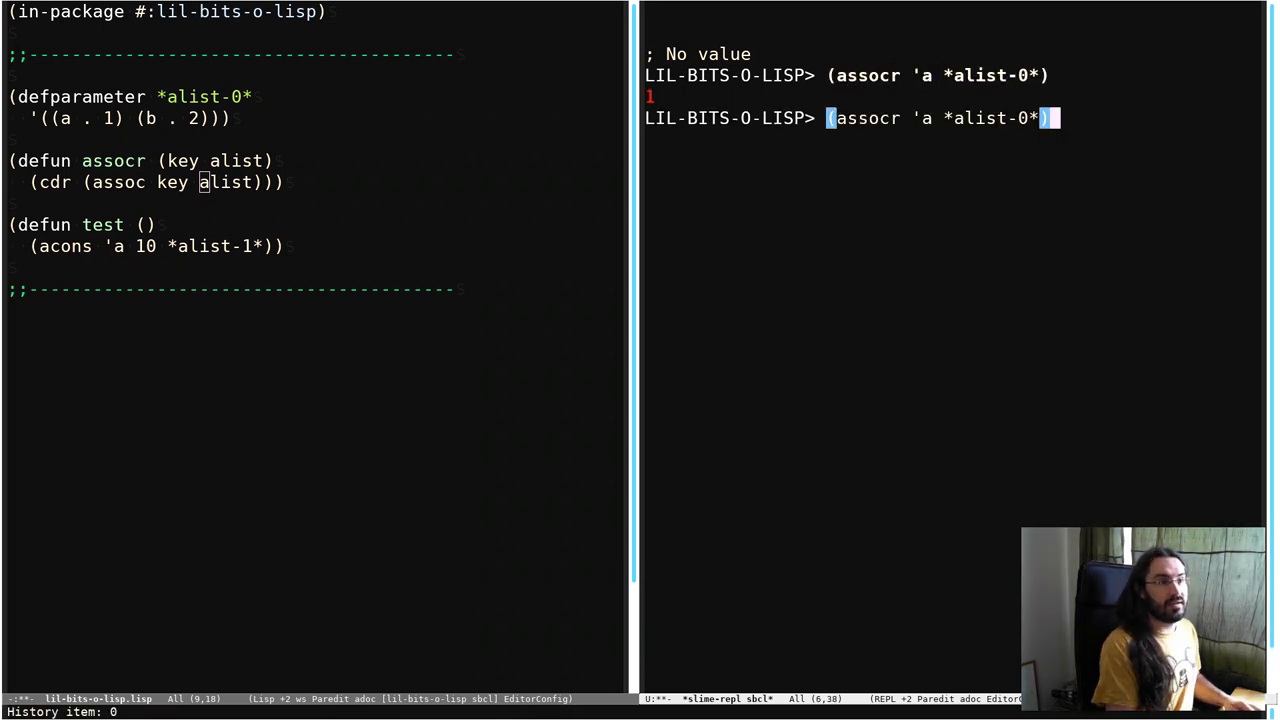
Finish test with (acons 'c 3 *alist-0*) and run (test) to get ((C . 3) (A . 1) (B . 2)).
key(Return)
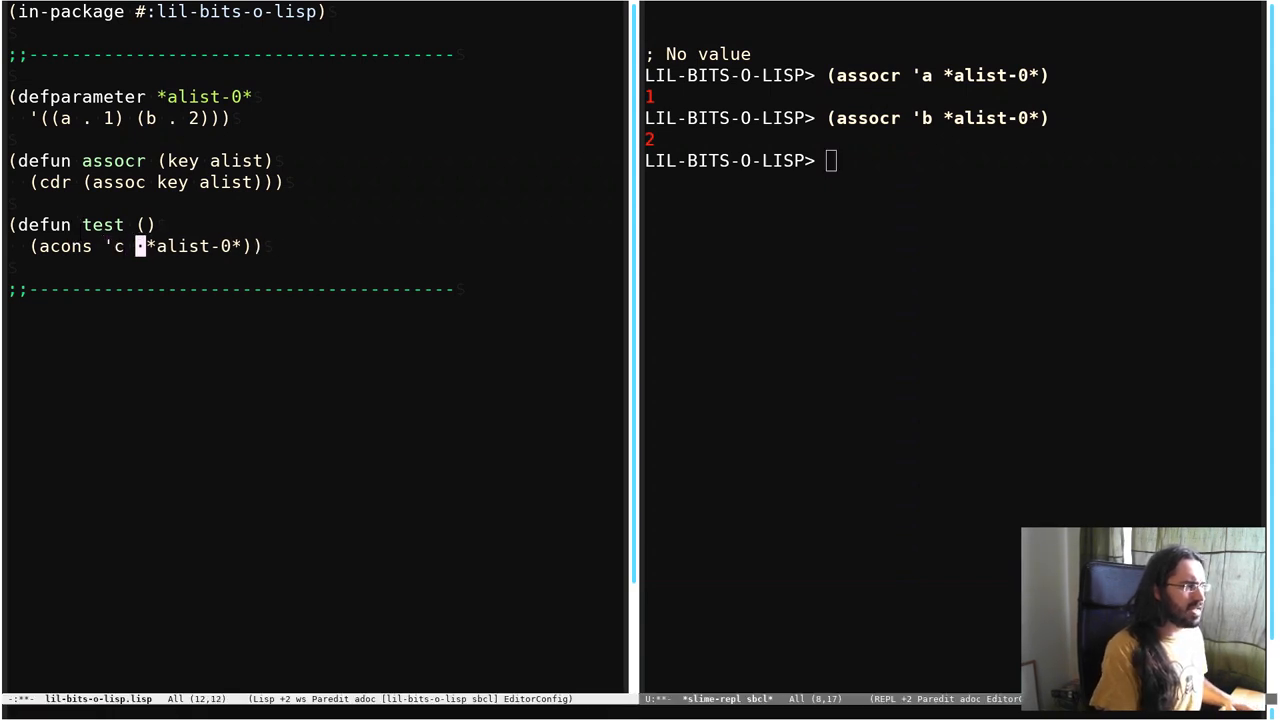
text(3)
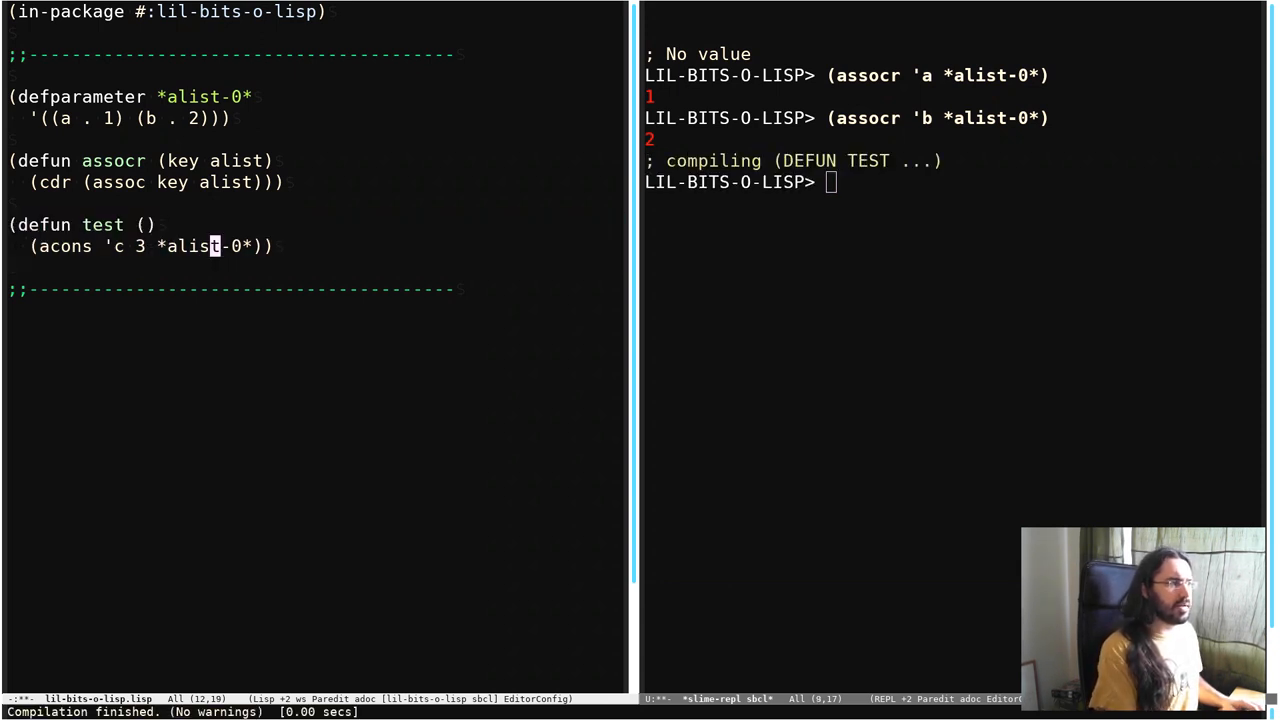
text((tes)
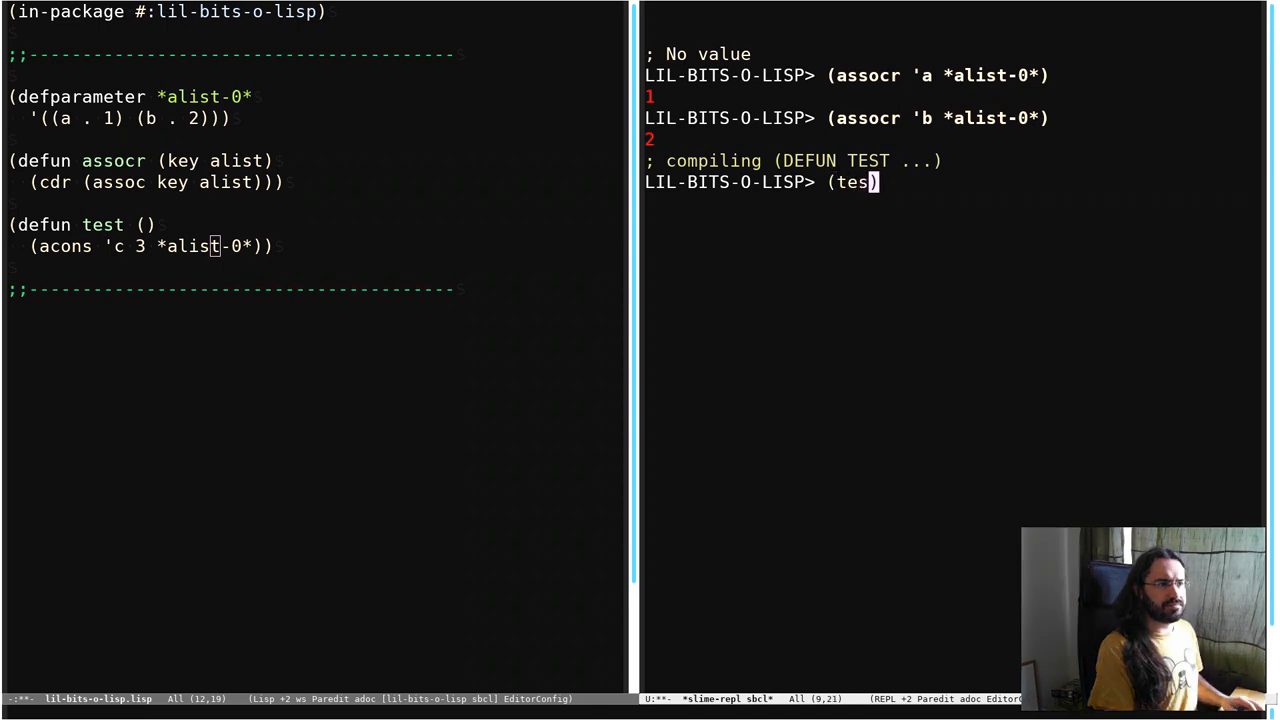
text(t)
key(Return)
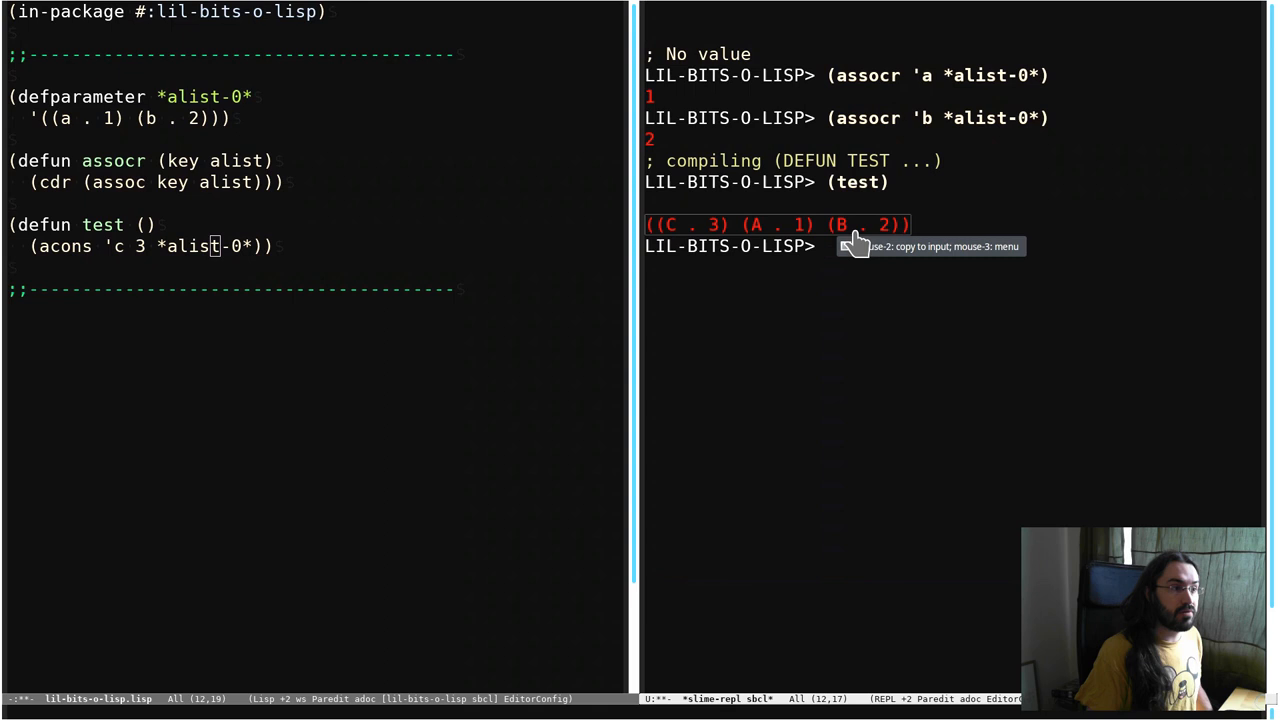
mouse_move(700, 236)
text(()
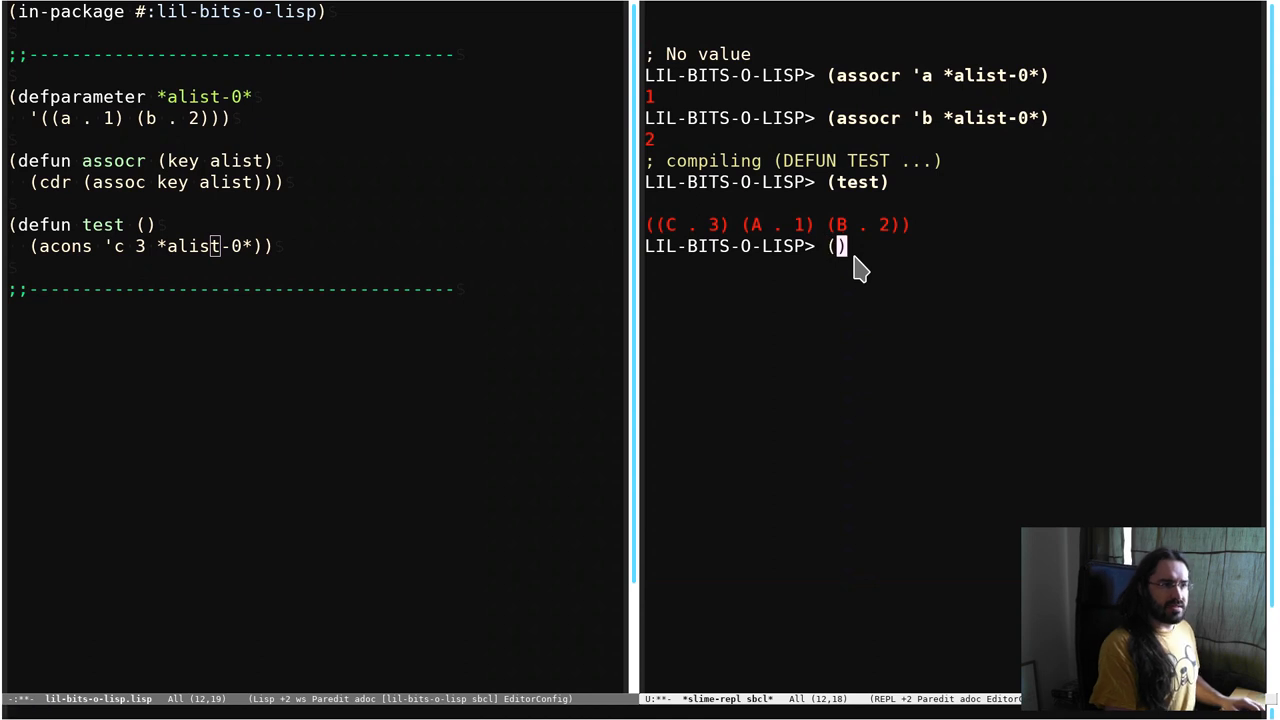
Evaluate (assoc 'c *) on the last result, returning (C . 3).
text(assoc *)
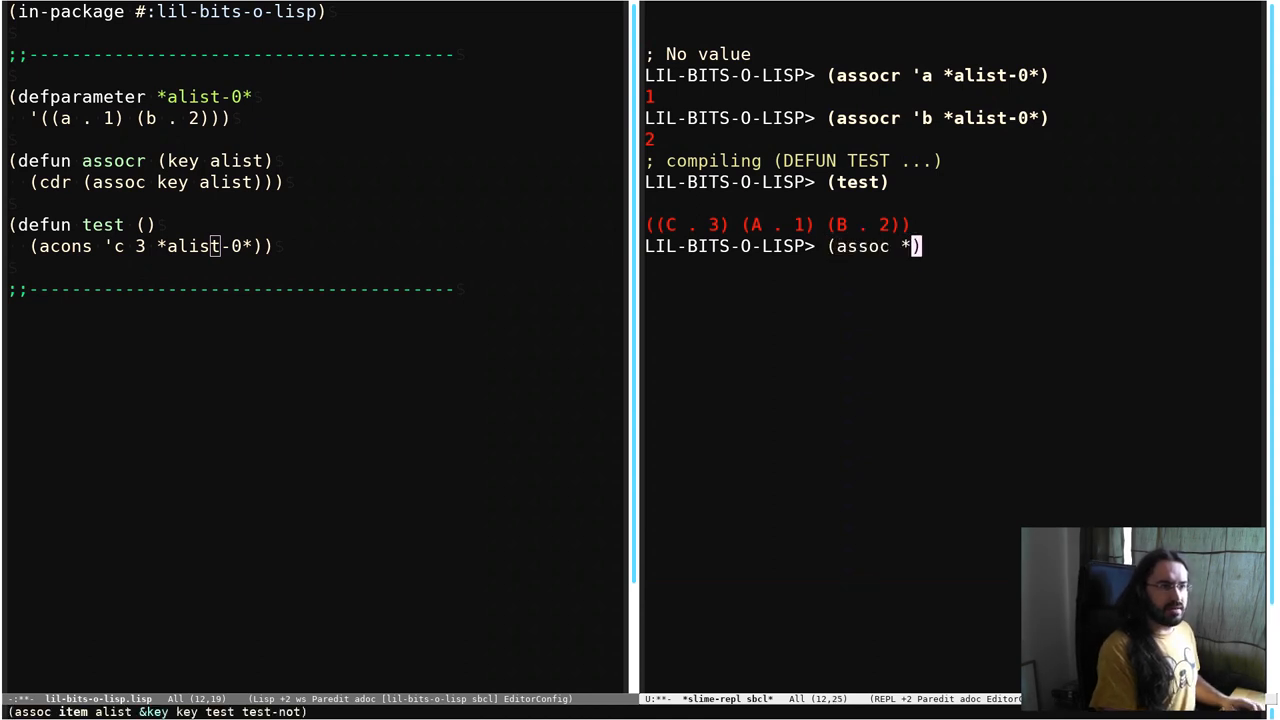
text('c)
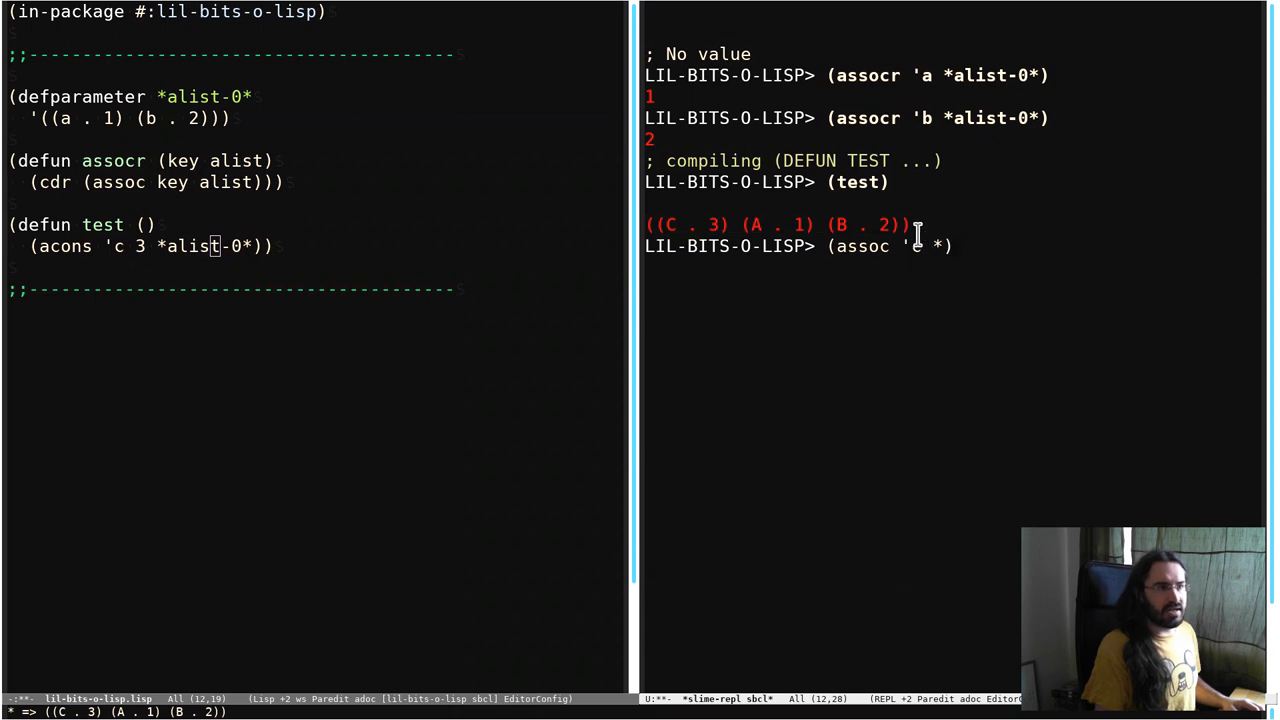
key(Return)
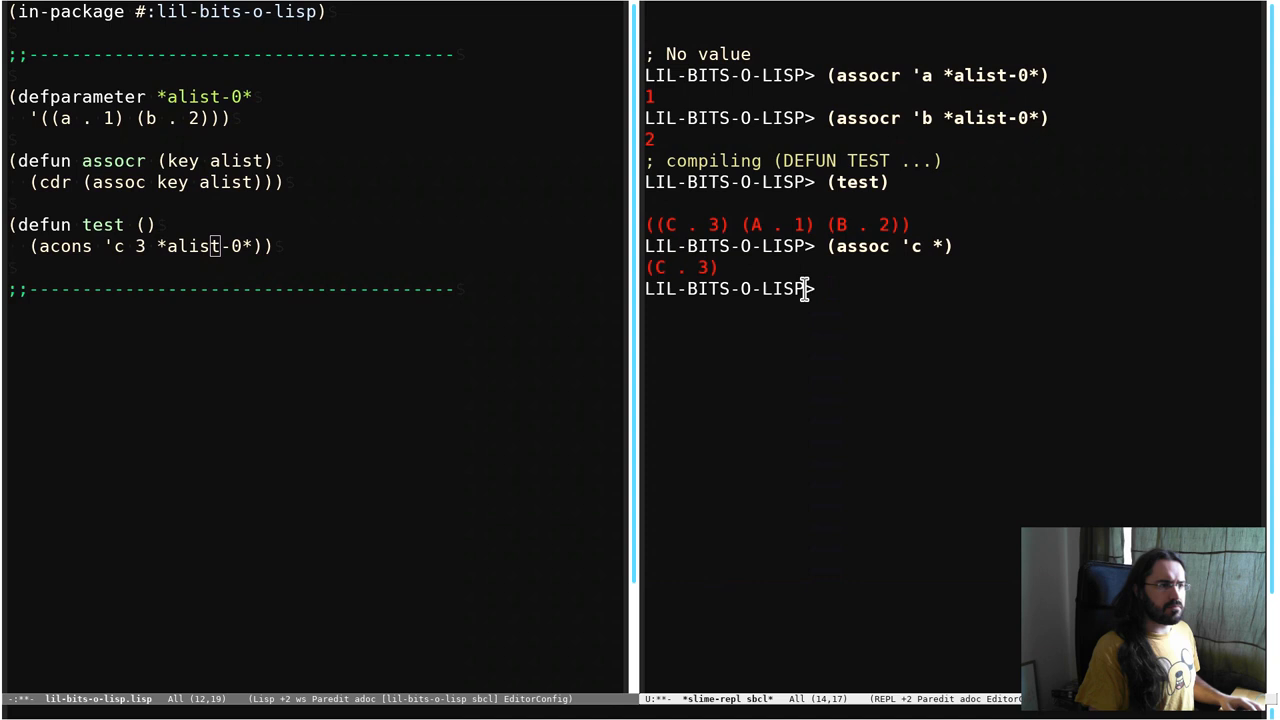
Evaluate *alist-0* to confirm it is still ((A . 1) (B . 2)) before adding setf to test.
text(*)
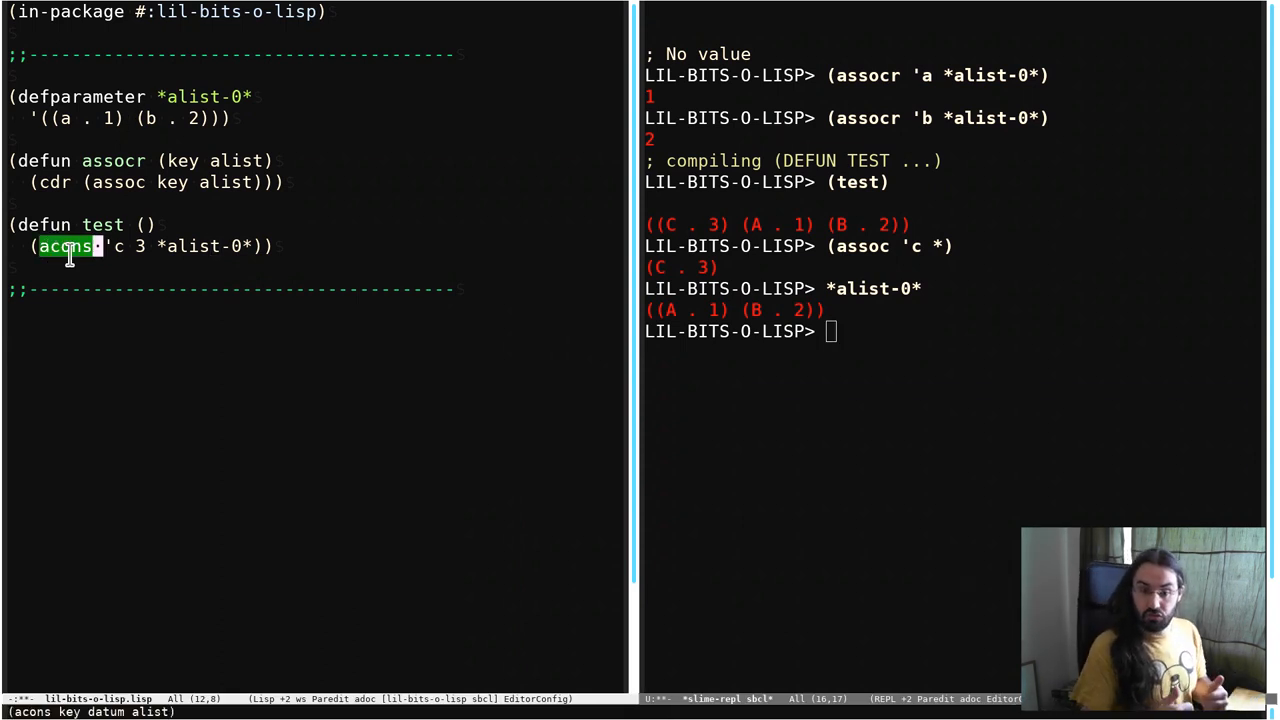
mouse_move(350, 272)
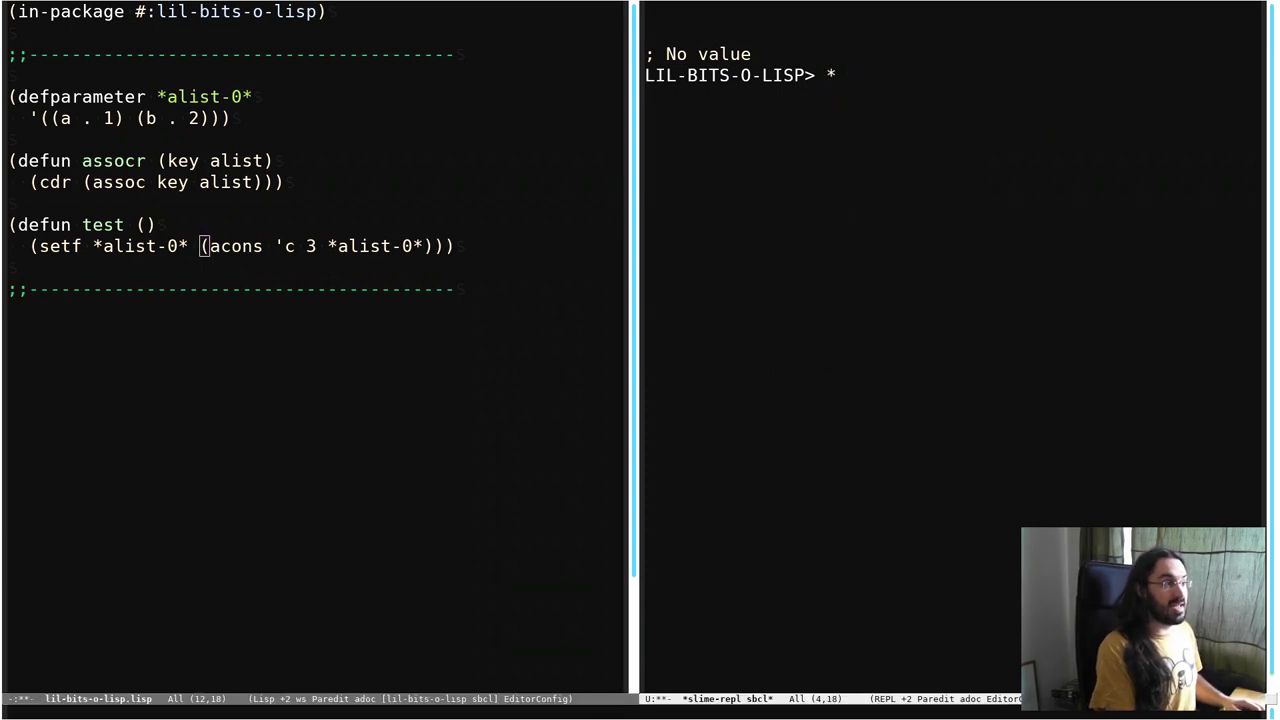
Evaluate *alist-0*, run (test), and recheck that *alist-0* is now ((C . 3) (A . 1) (B . 2)).
text(alist-0*)
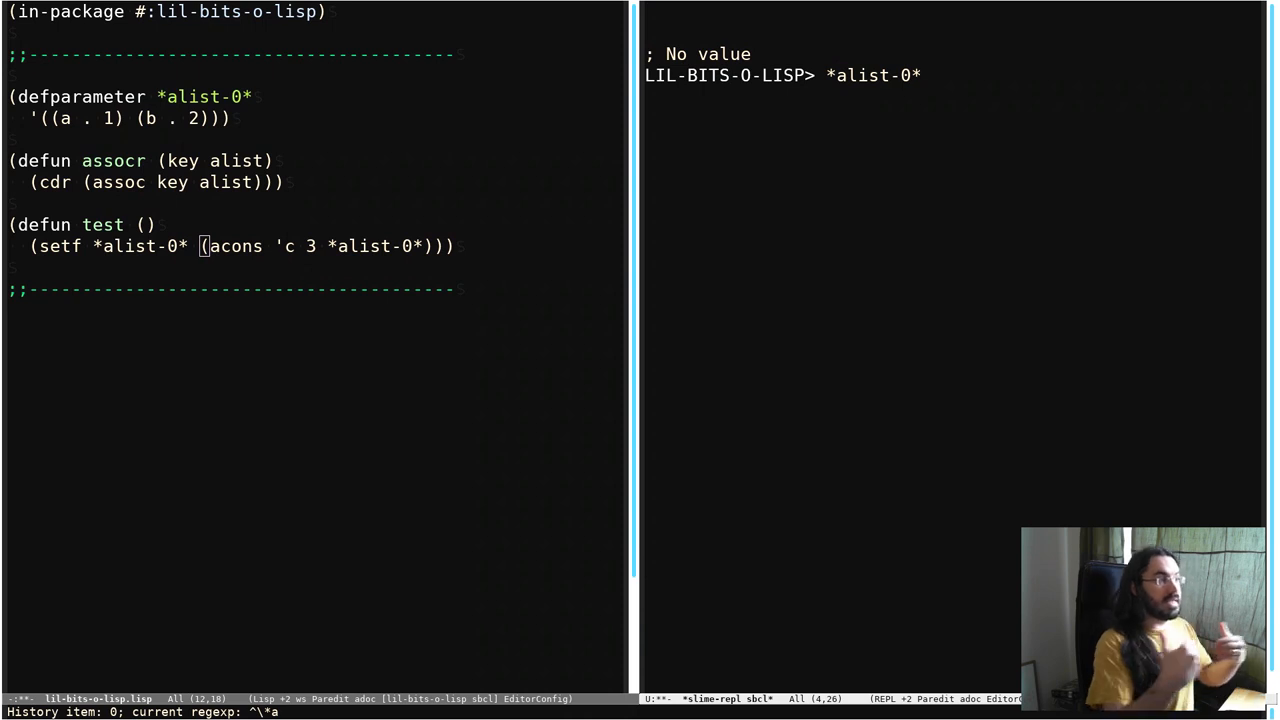
key(Return)
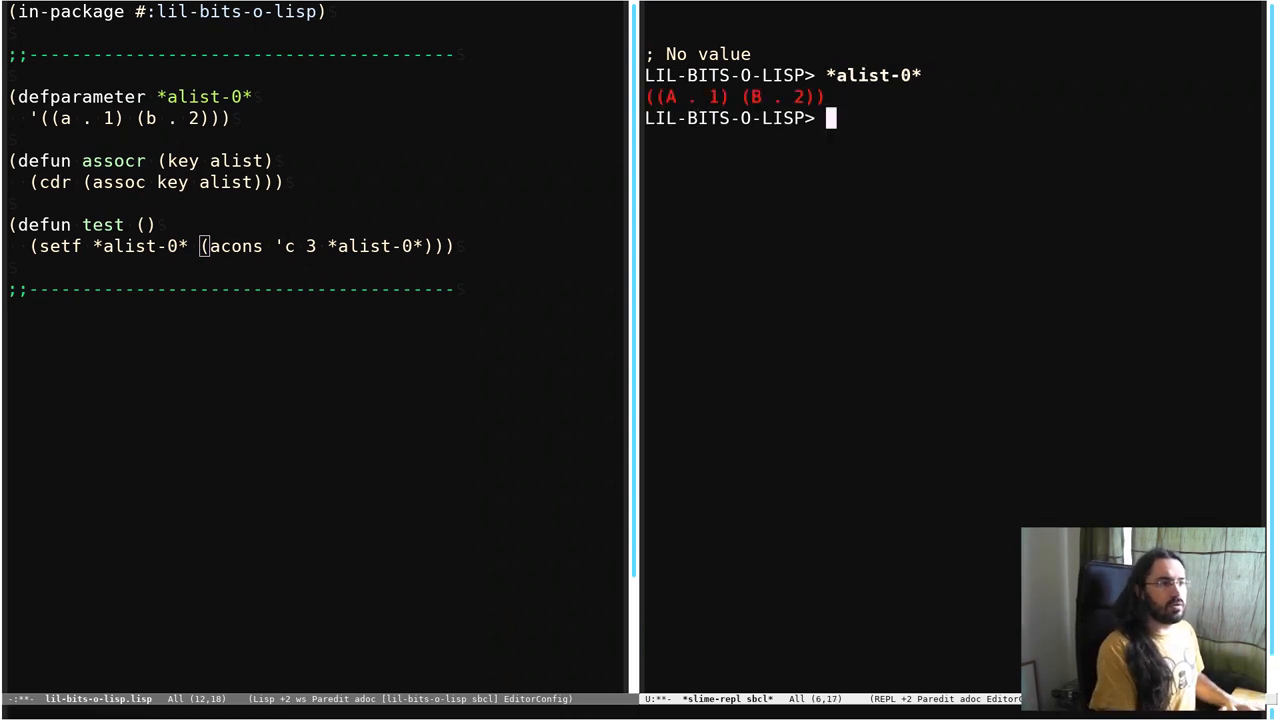
text((test))
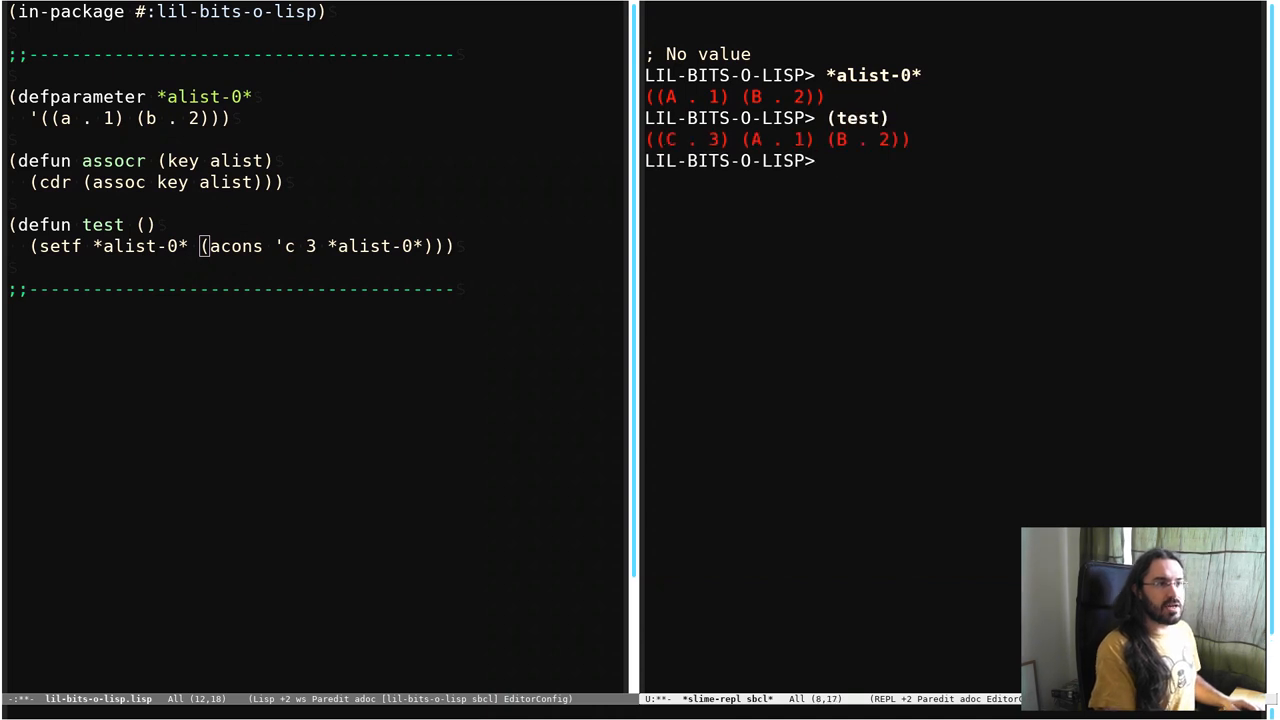
key(Return)
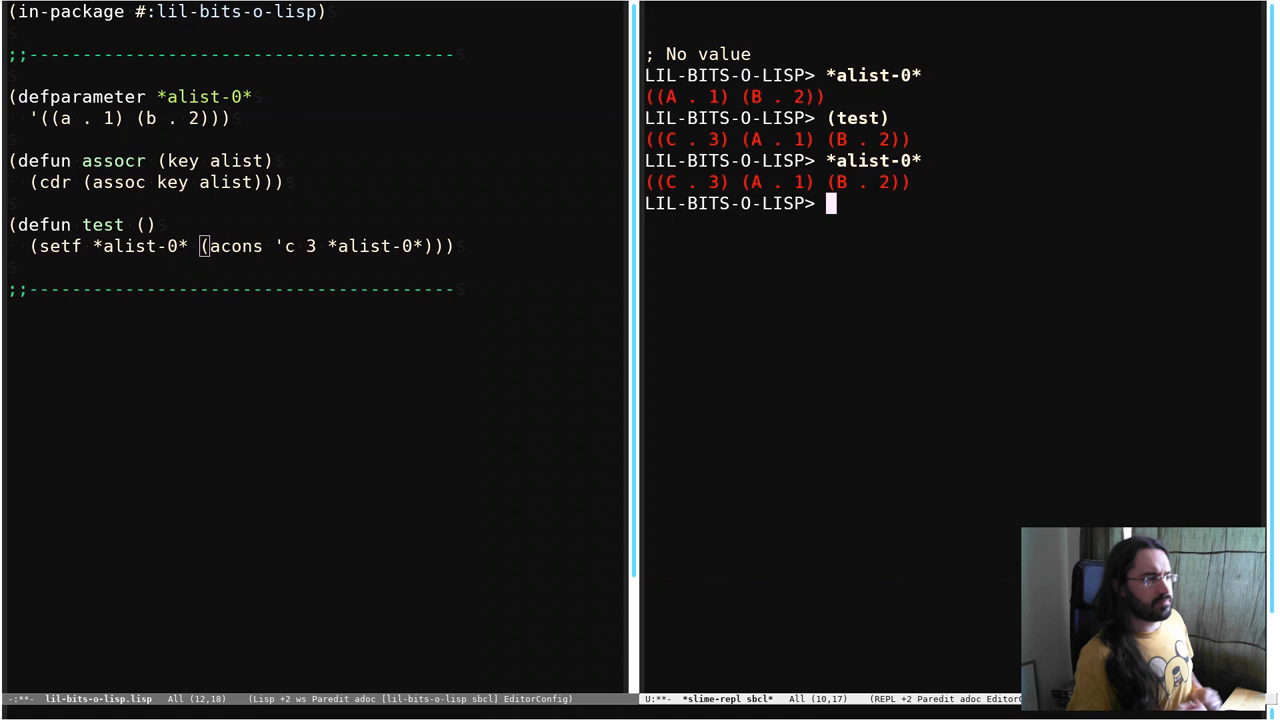
Evaluate assocr lookups on *alist-0*, getting 2 for b and 3 for c.
text((as)
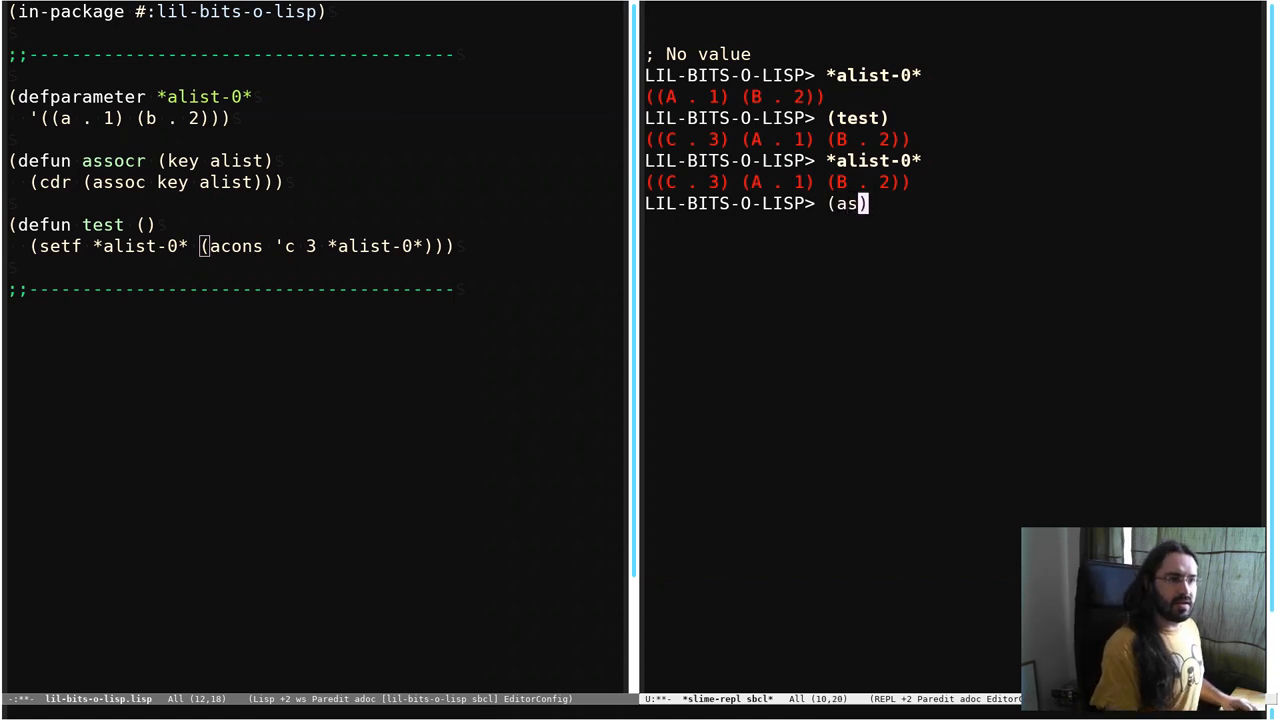
text(sc)
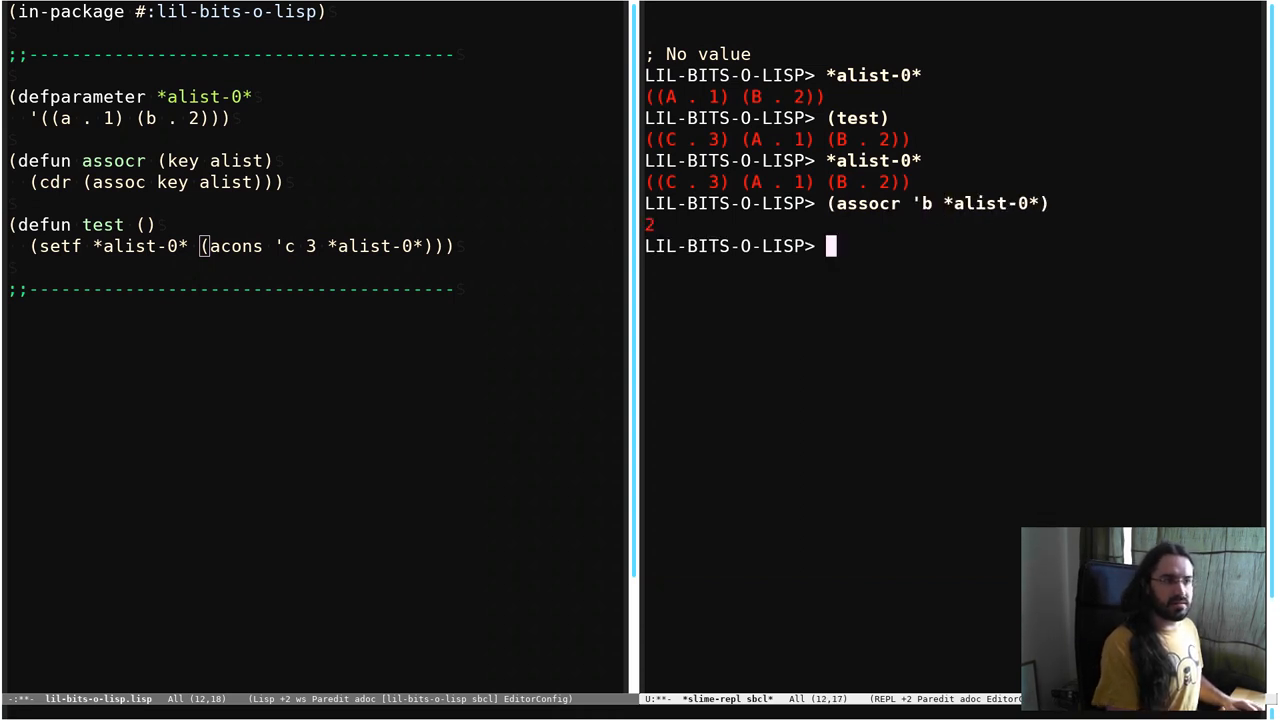
key(Return)
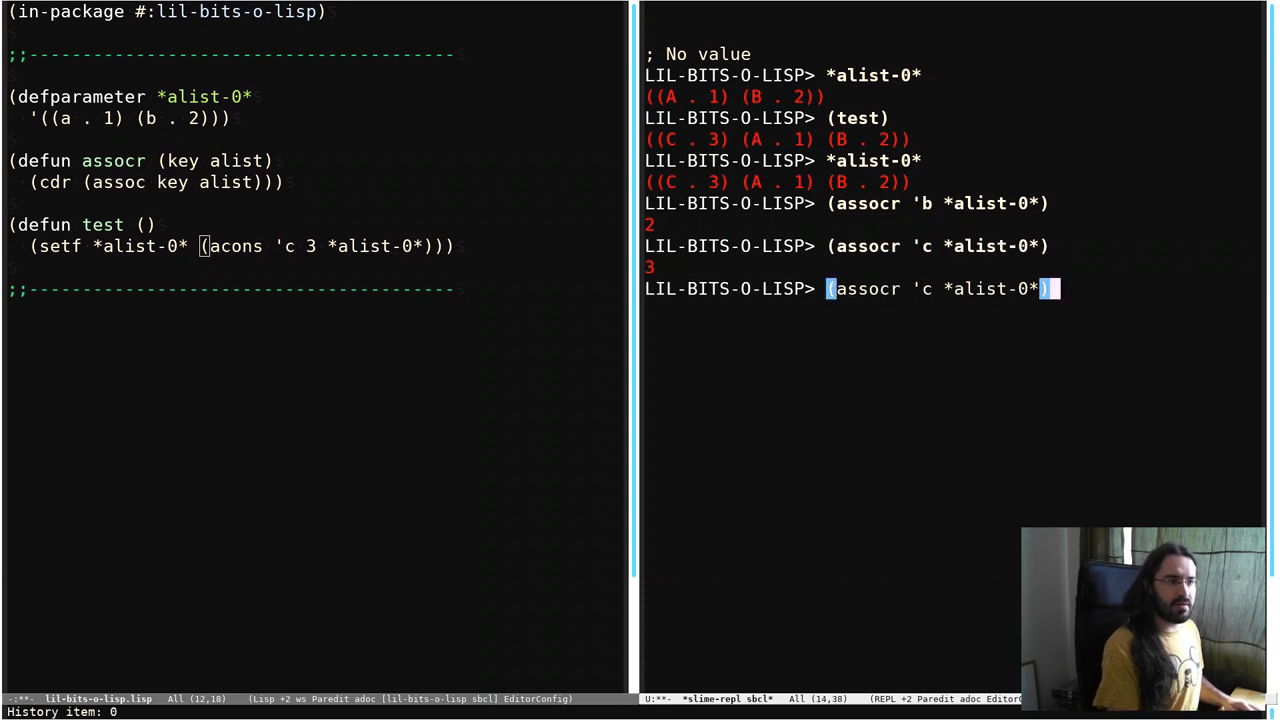
text(a)
key(Return)
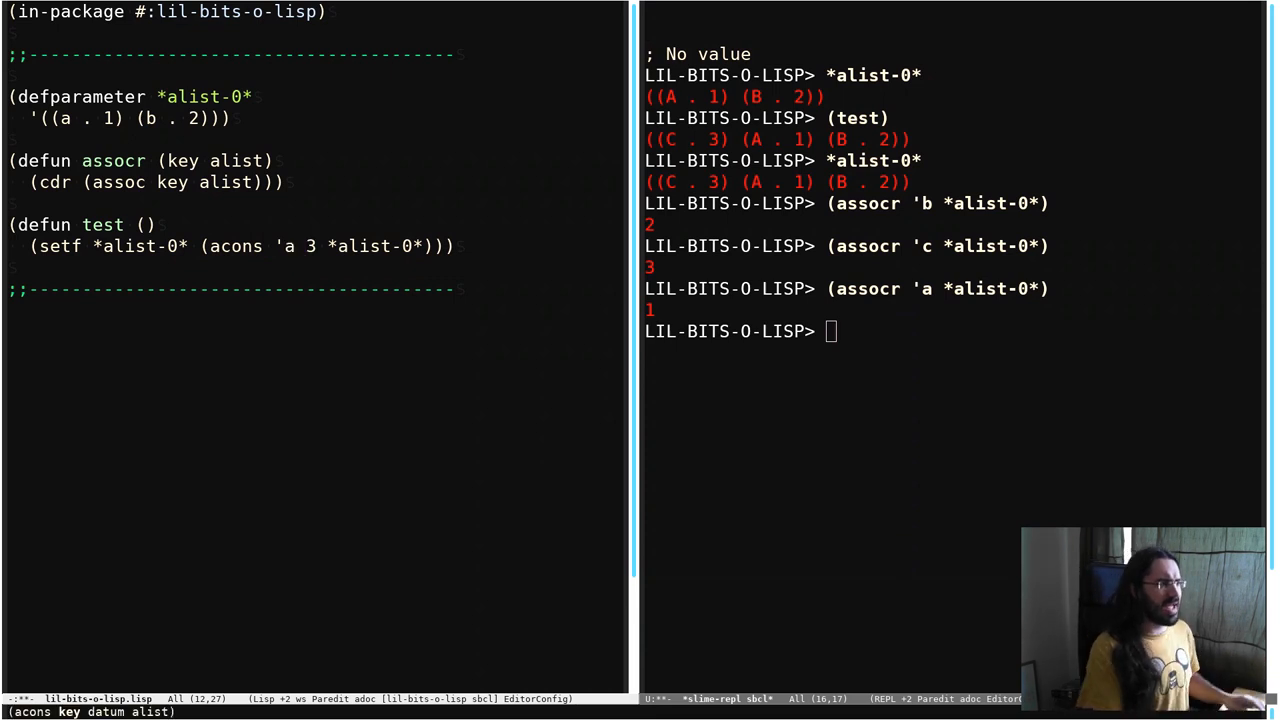
Change test to (acons 'a 10 *alist-0*) and run it, yielding ((A . 10) (C . 3) (A . 1) (B . 2)).
text(0)
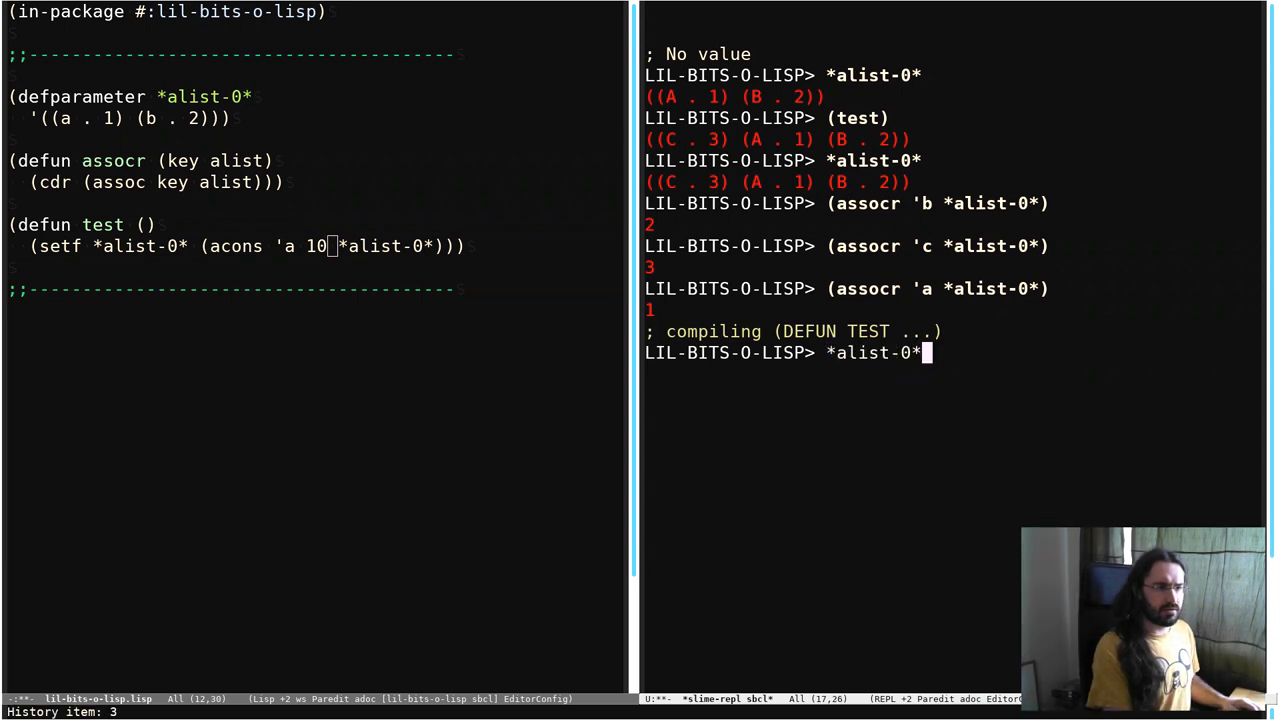
key(Return)
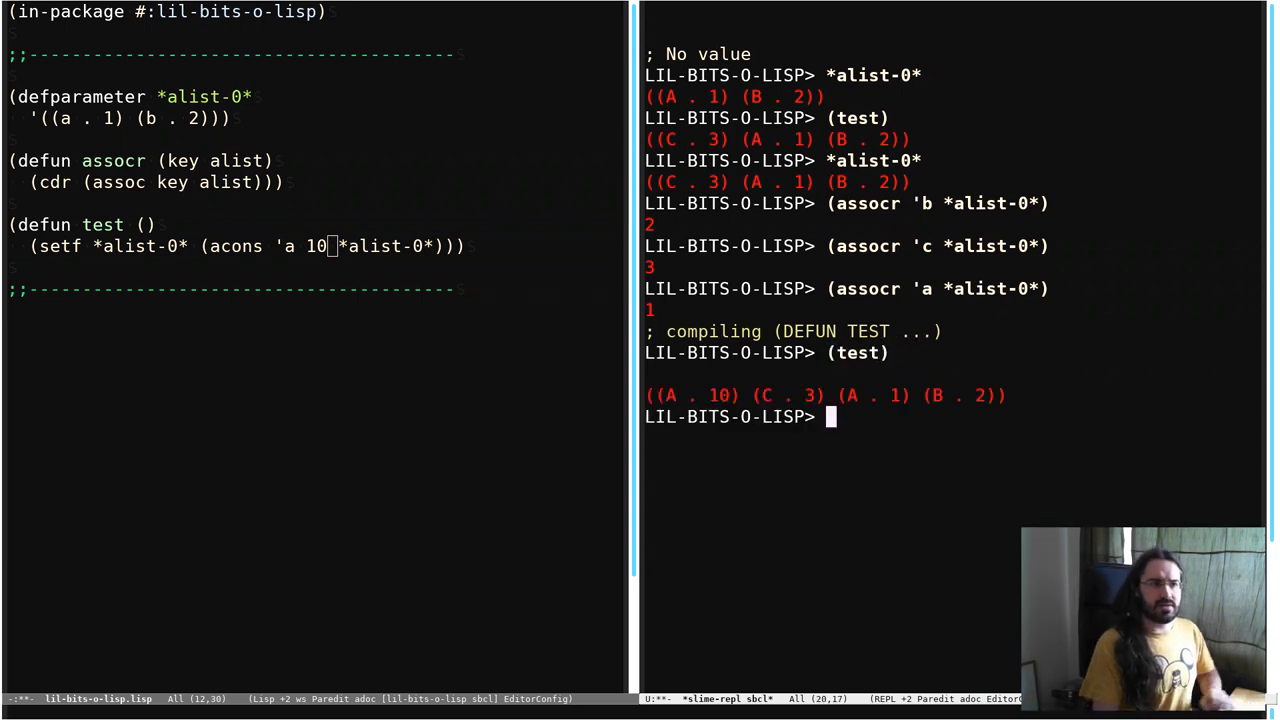
mouse_move(498, 364)
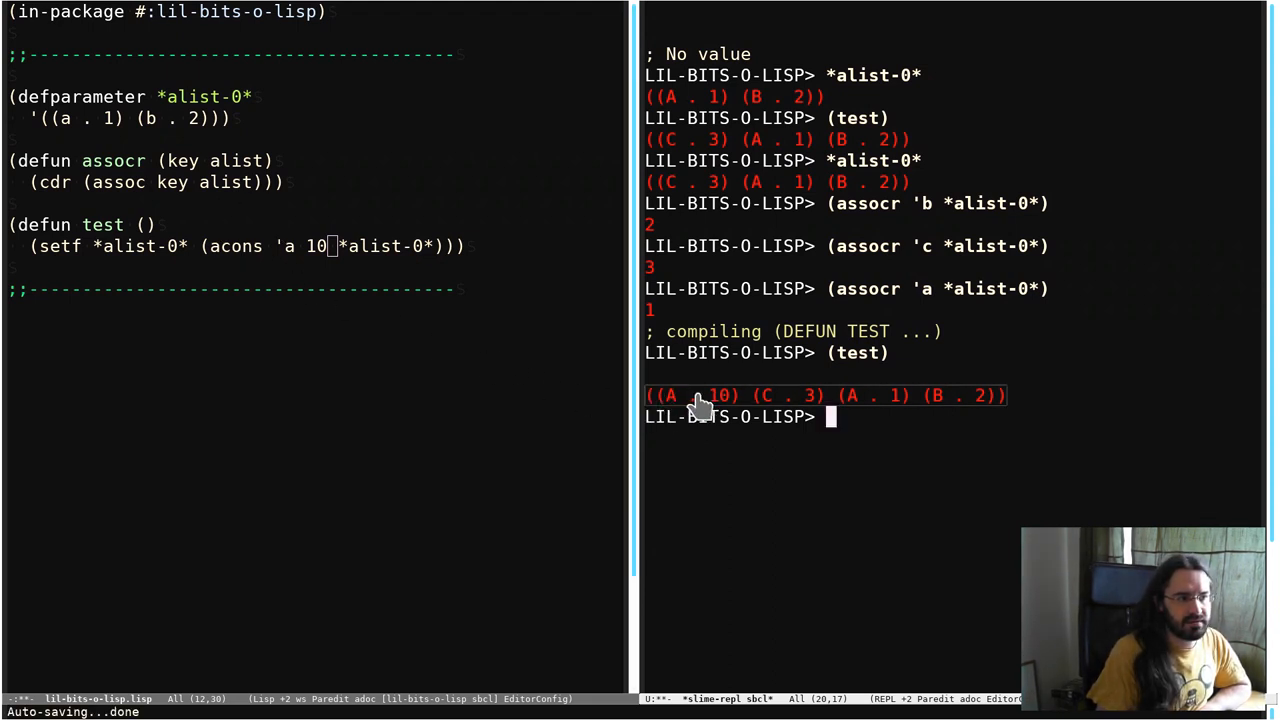
mouse_move(1040, 412)
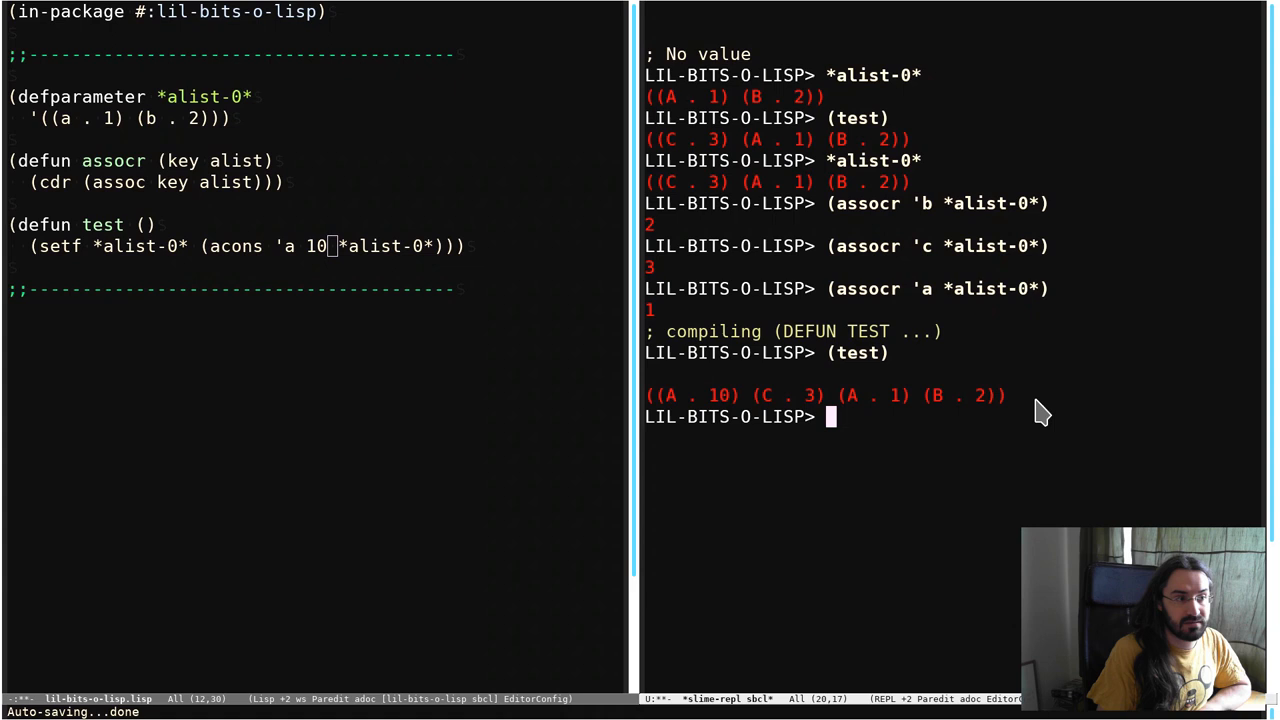
mouse_move(960, 412)
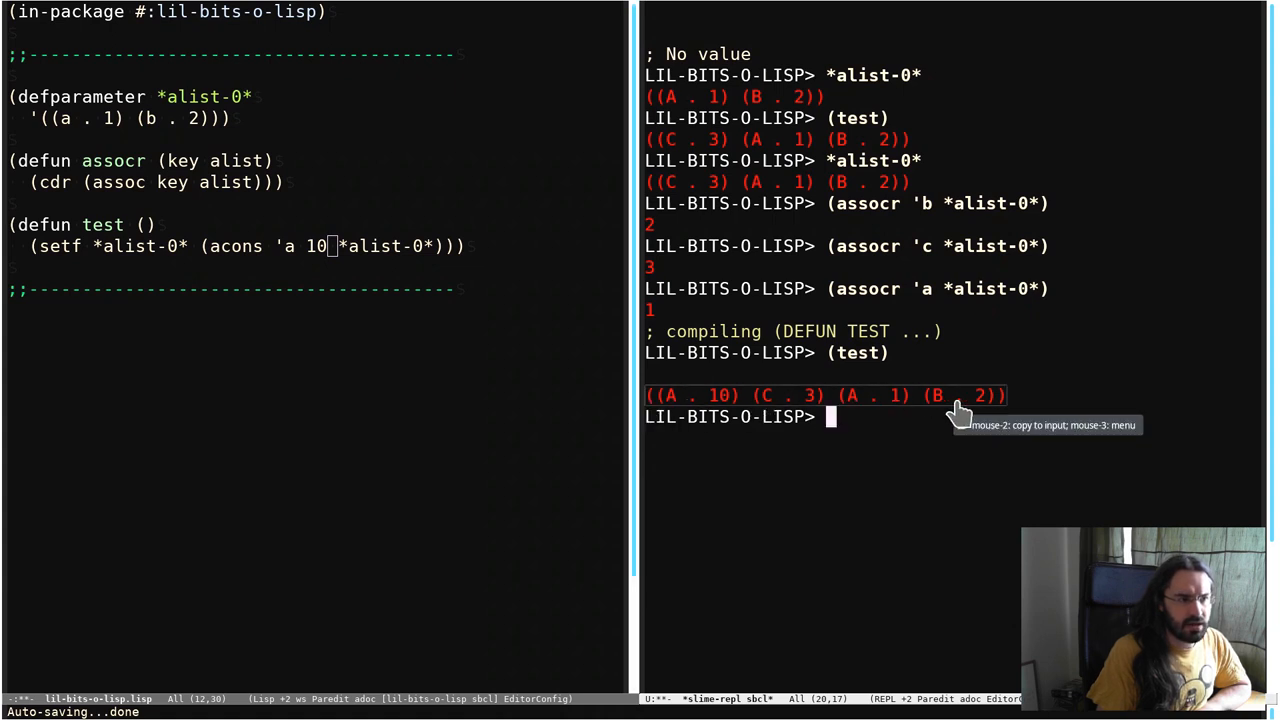
mouse_move(818, 388)
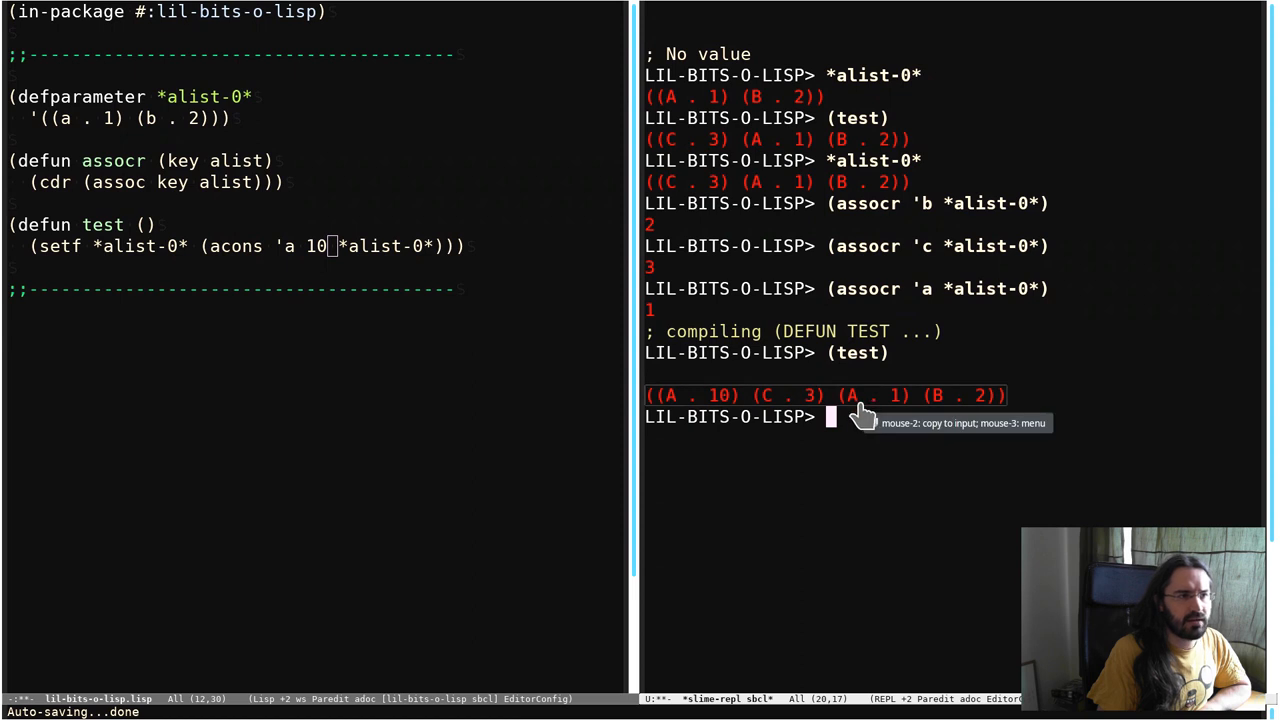
mouse_move(956, 550)
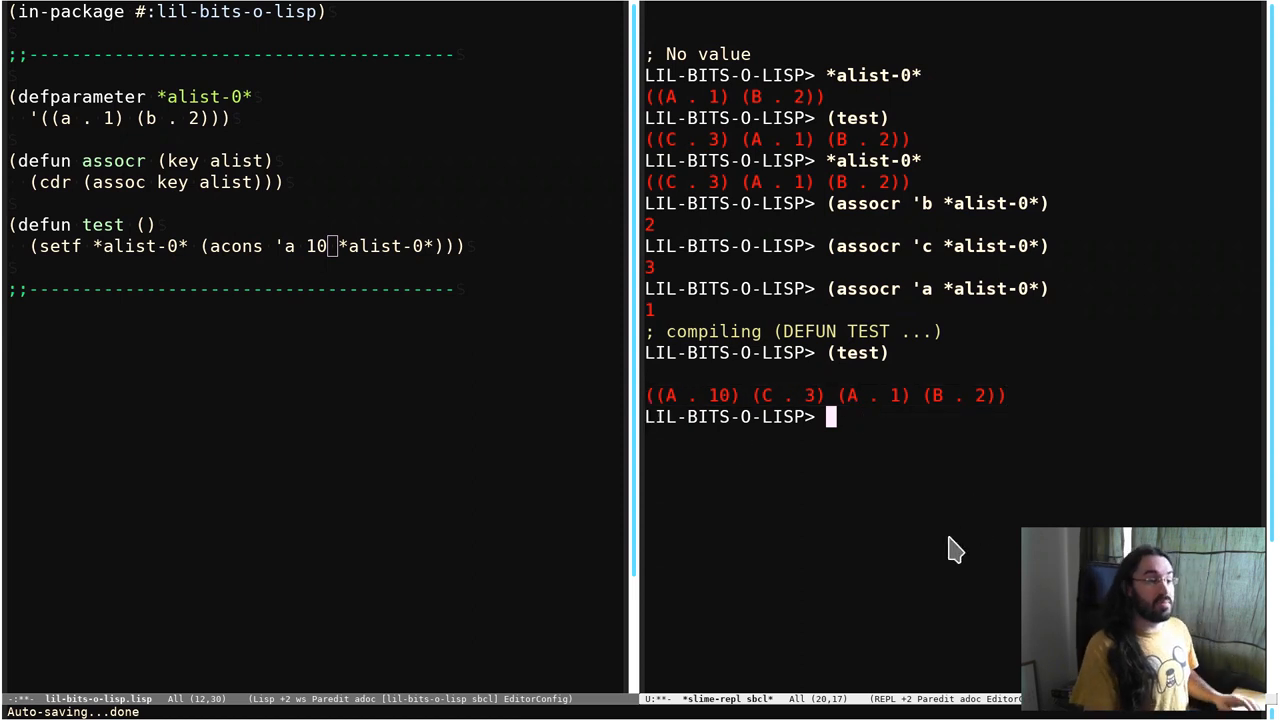
Evaluate (assoc 'a *alist-0*), which returns the shadowing entry (A . 10).
text((as)
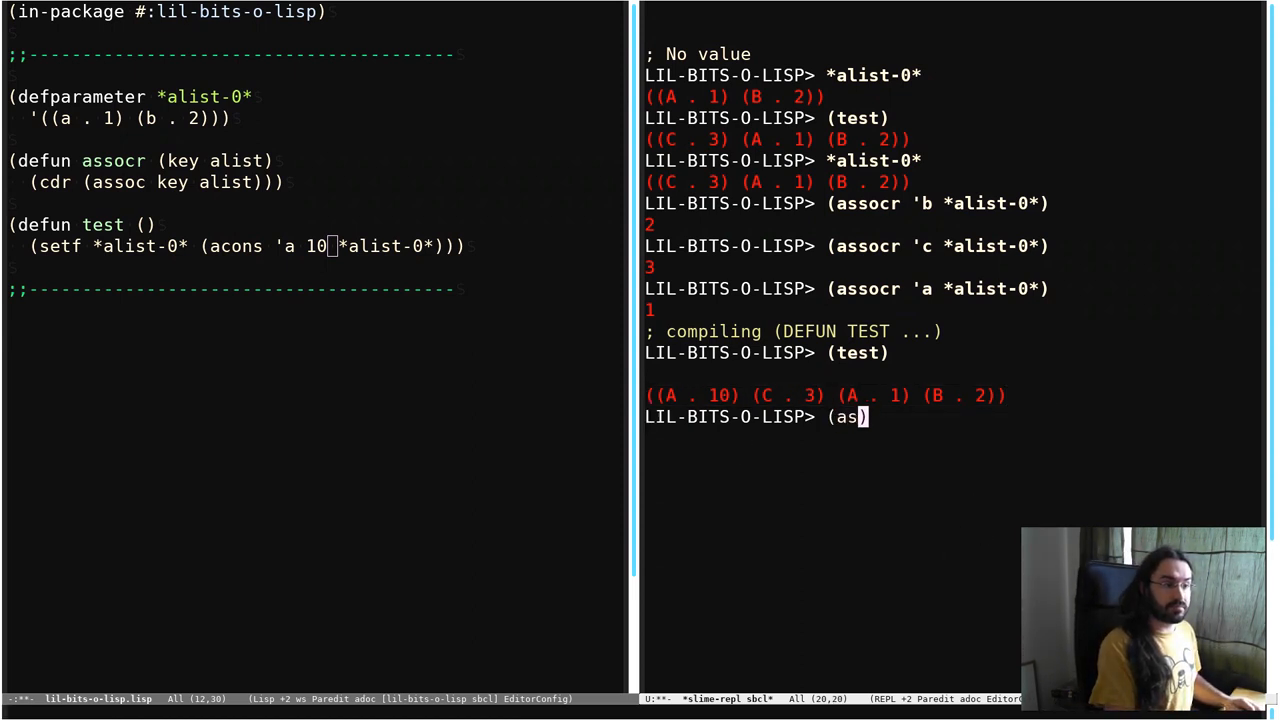
text(soc 'a)
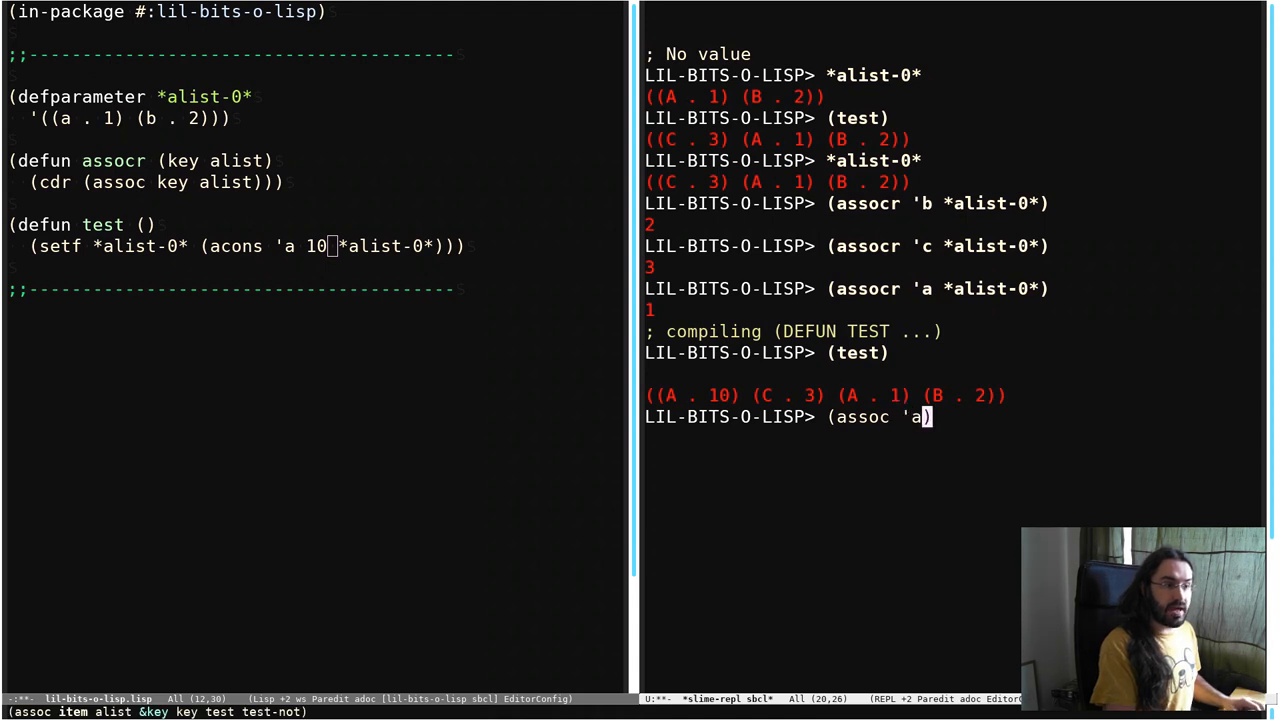
text(*alist-0*)
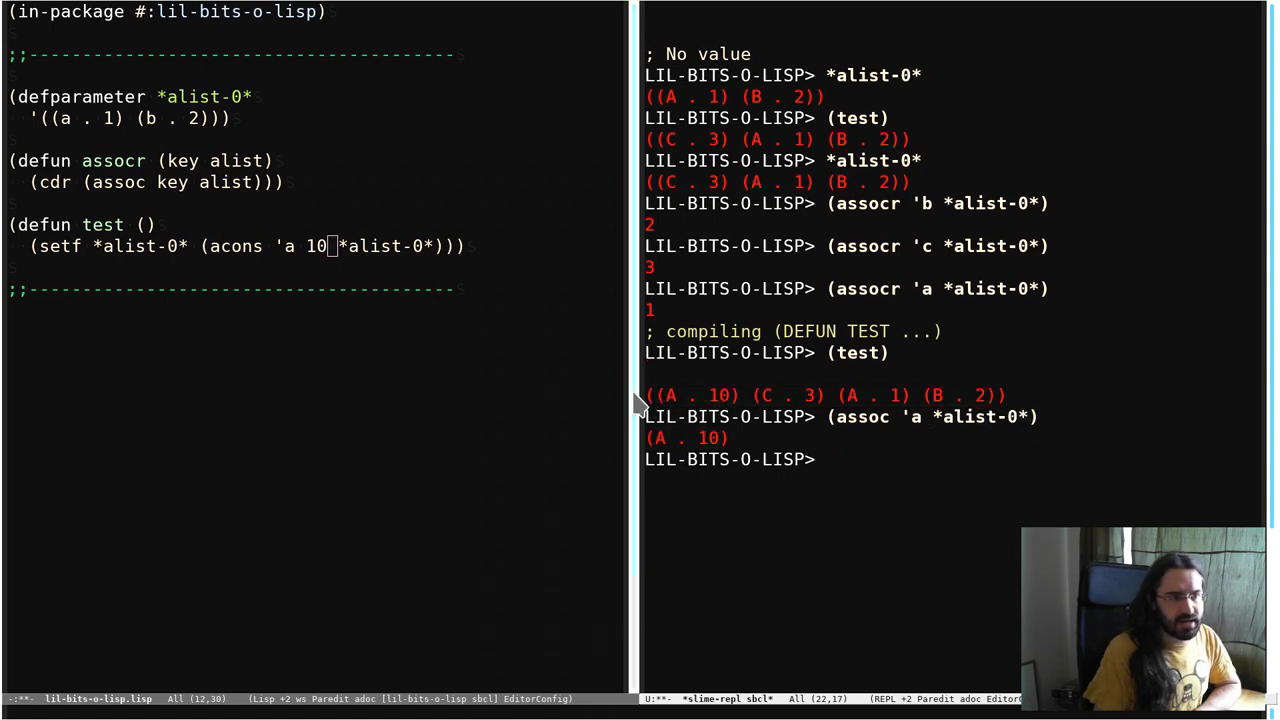
mouse_move(660, 414)
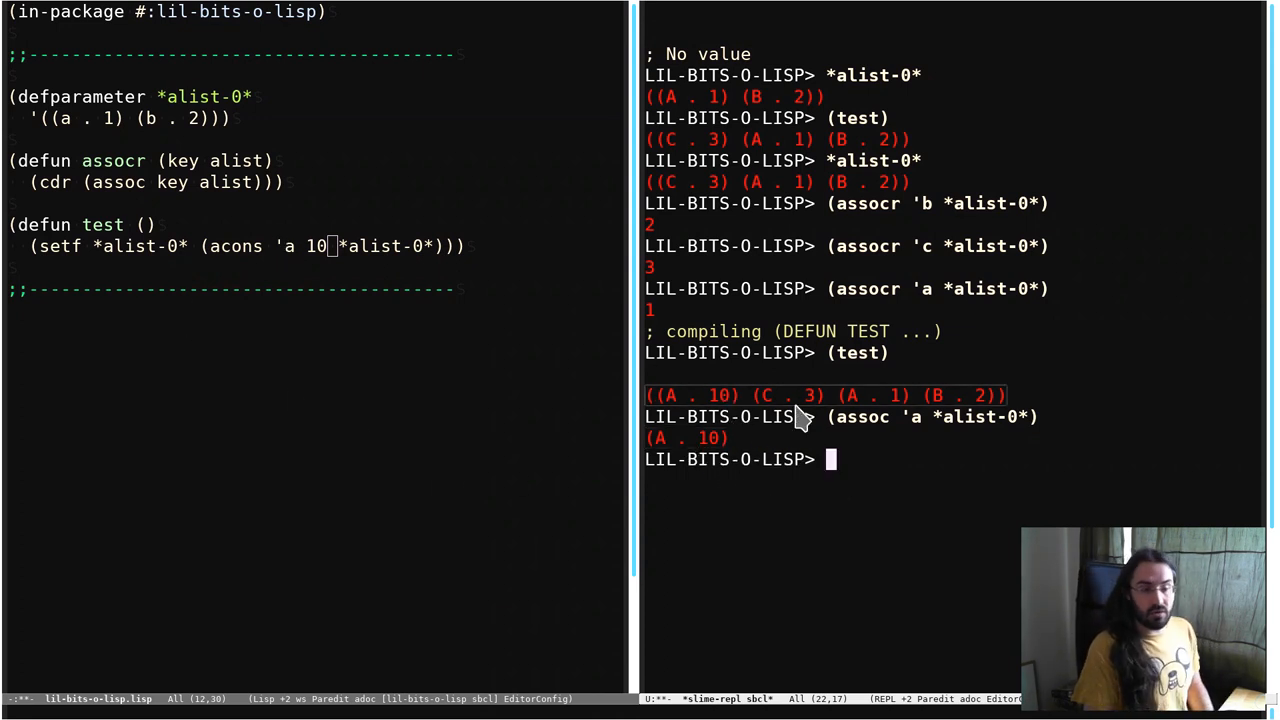
mouse_move(816, 400)
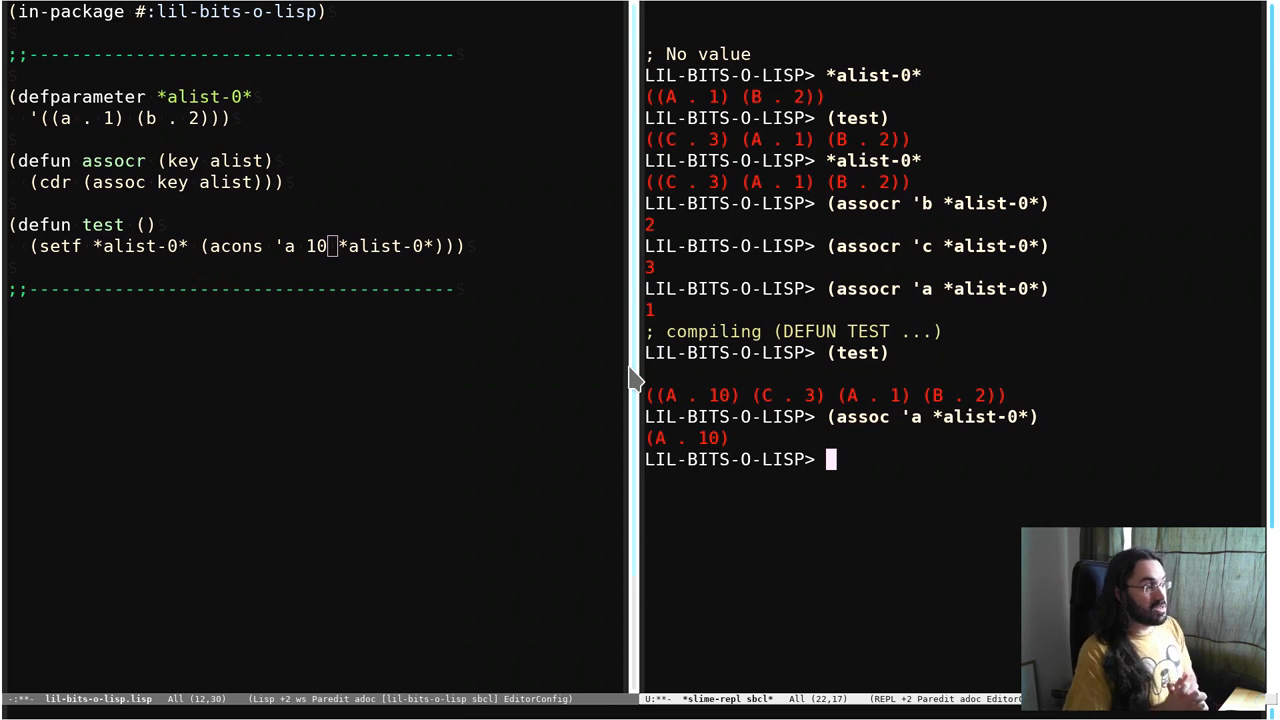
mouse_move(420, 312)
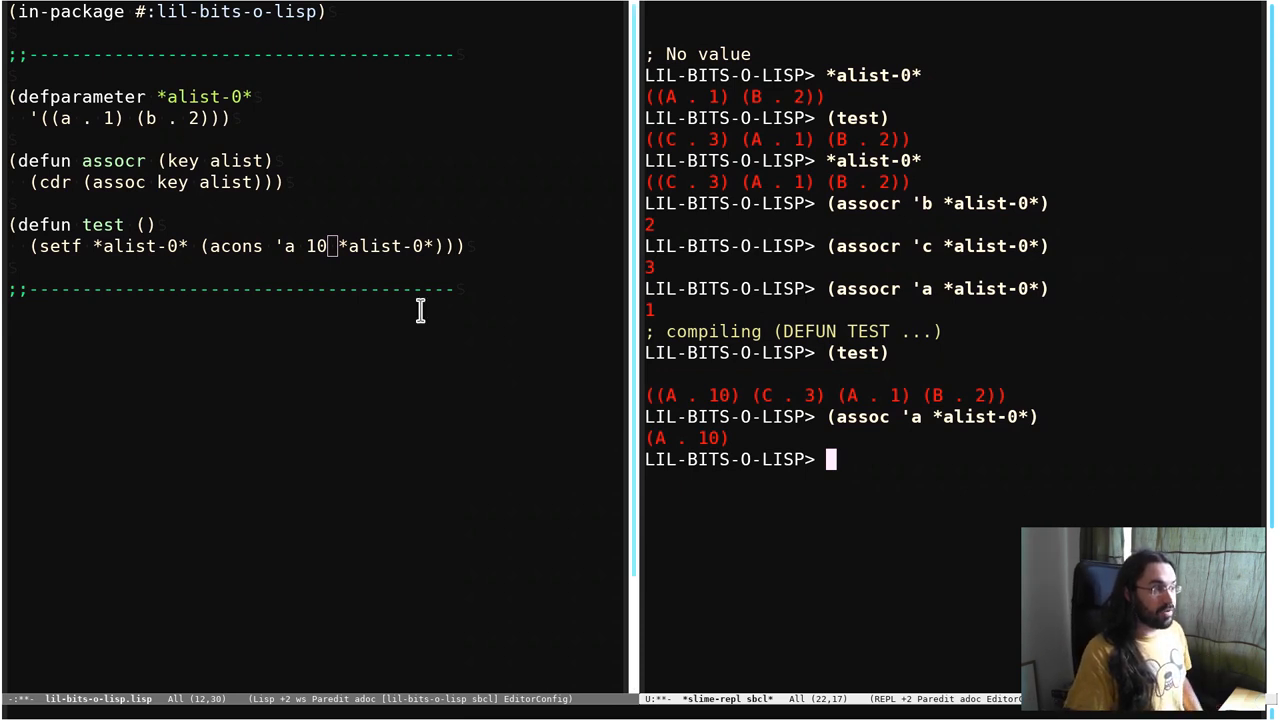
mouse_move(248, 392)
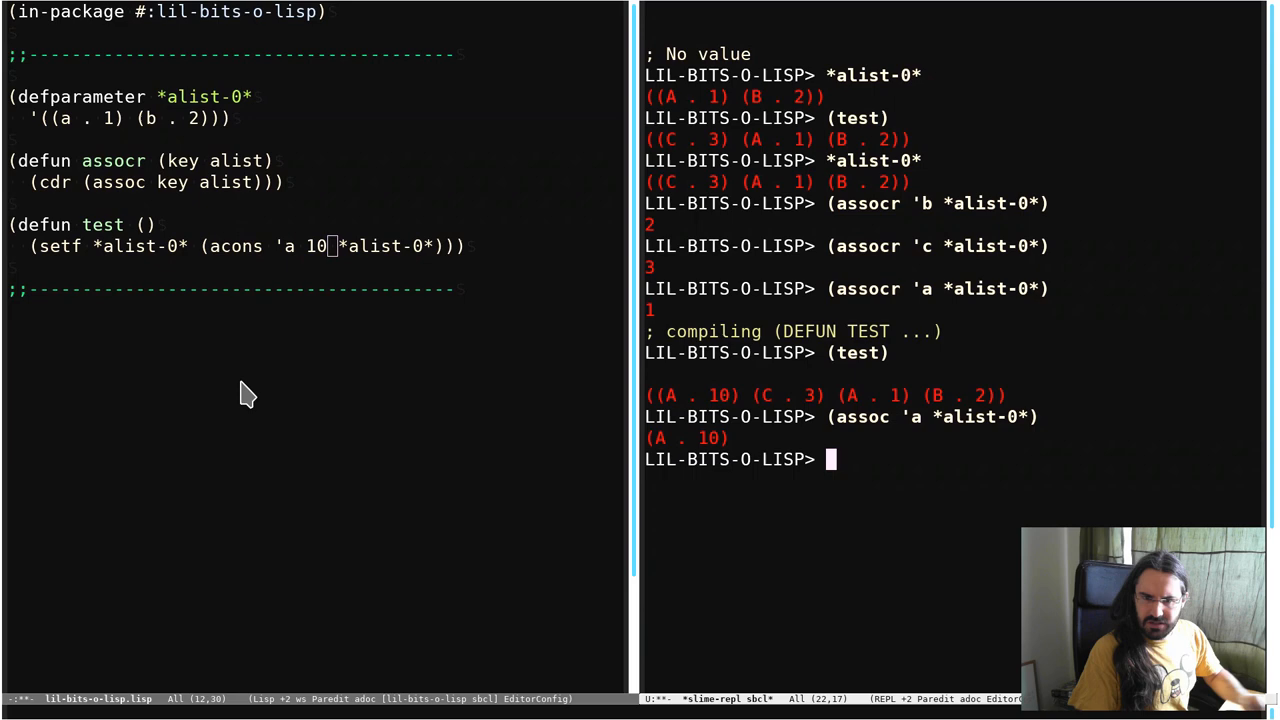